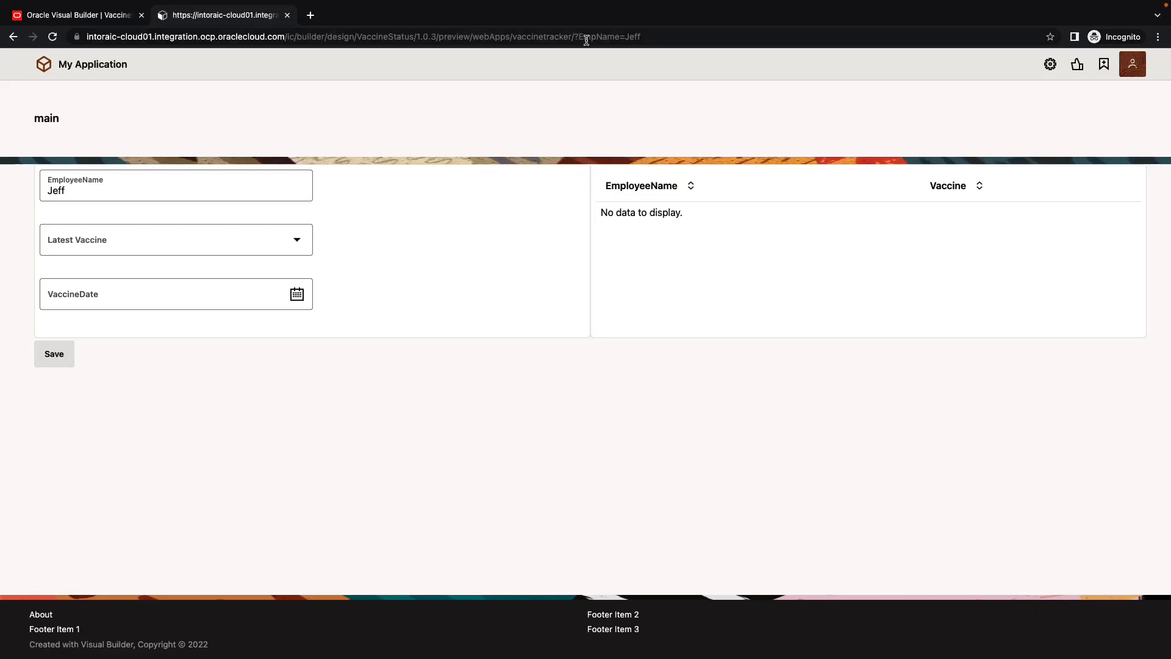
Step: With EmpName read from the URL, record Pfizer 1 dated 06/01/2022 for Jeff and save it
left_click(567, 37)
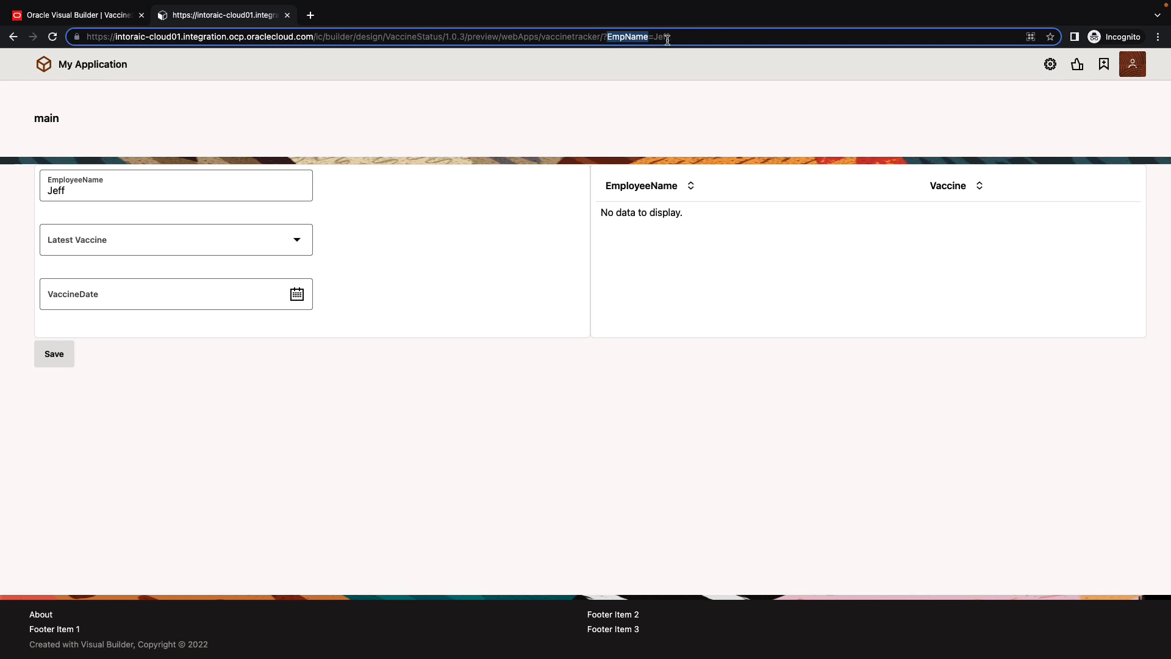
mouse_move(194, 209)
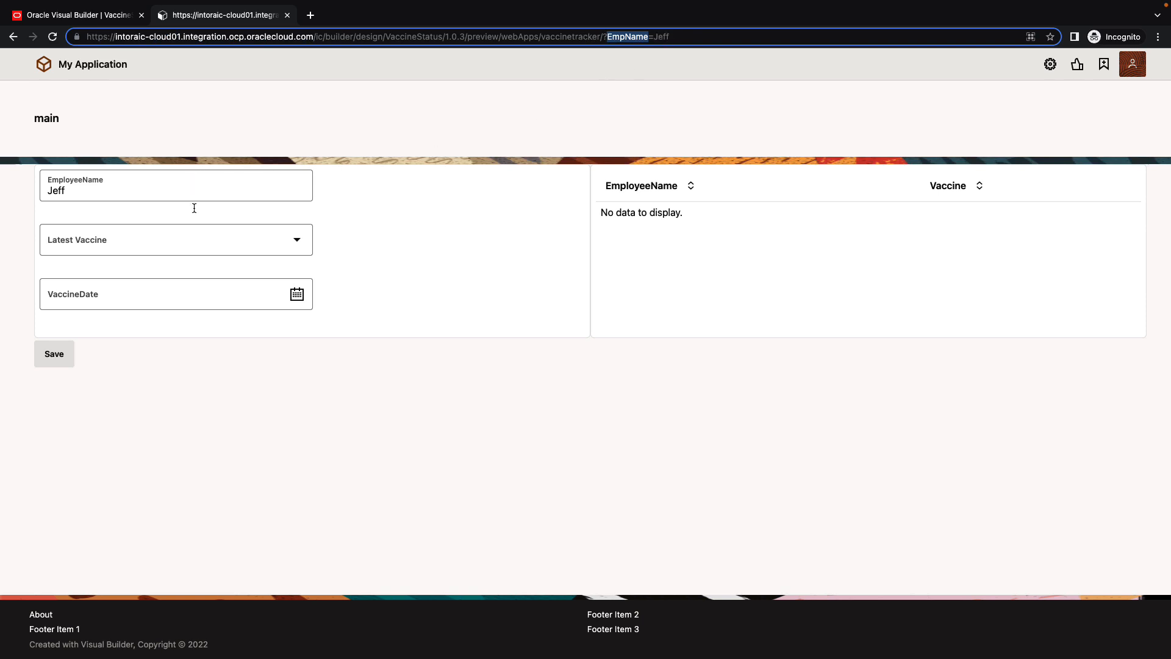
left_click(176, 239)
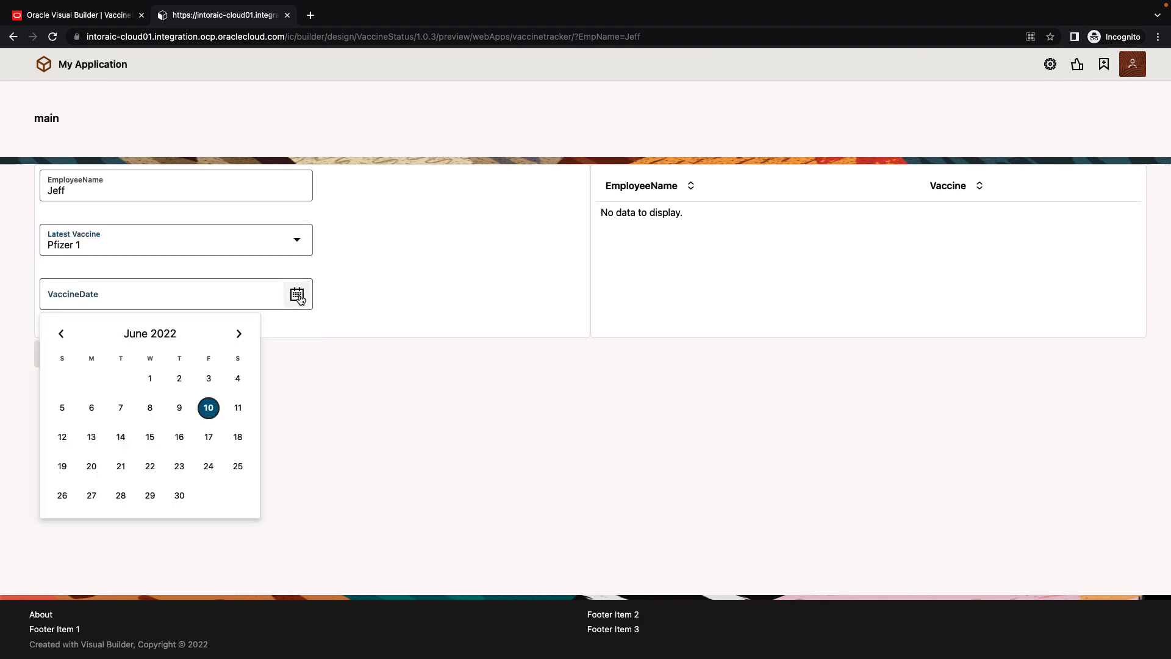
left_click(149, 379)
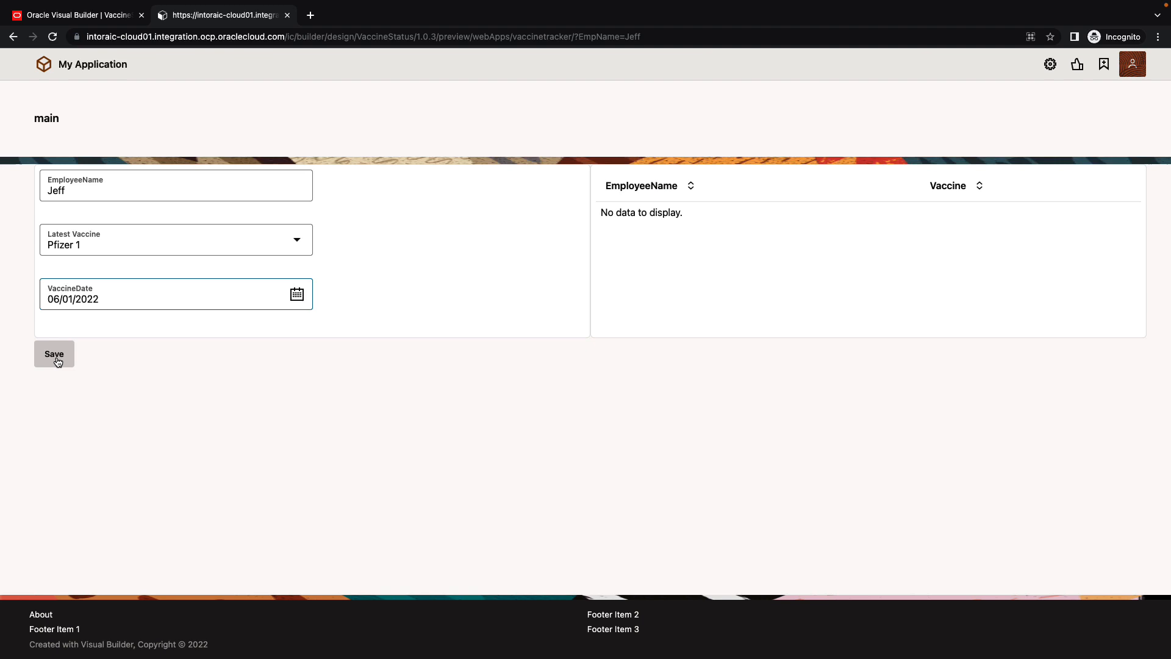
left_click(54, 354)
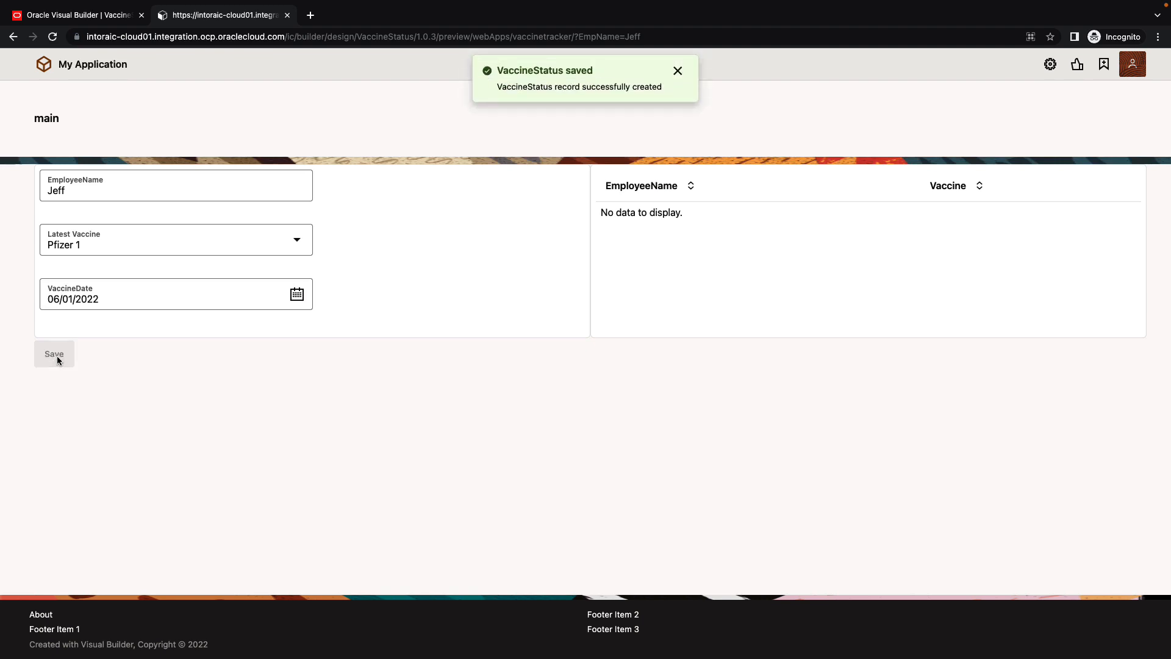
left_click(54, 354)
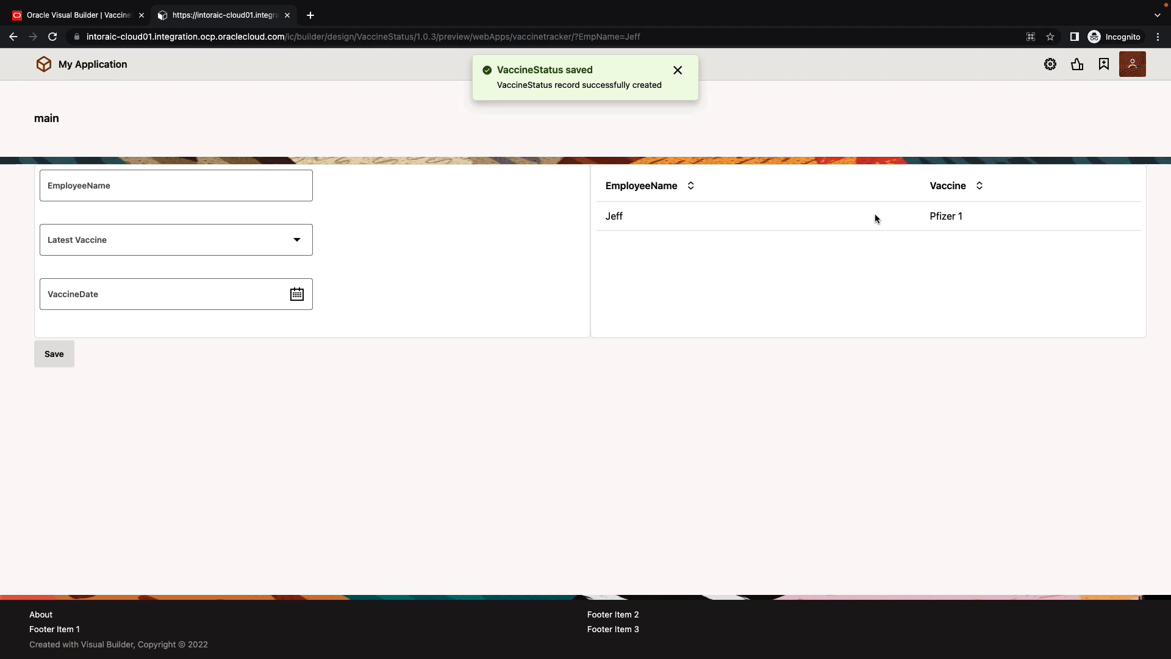
Step: Close the preview and return to the app designer
left_click(677, 70)
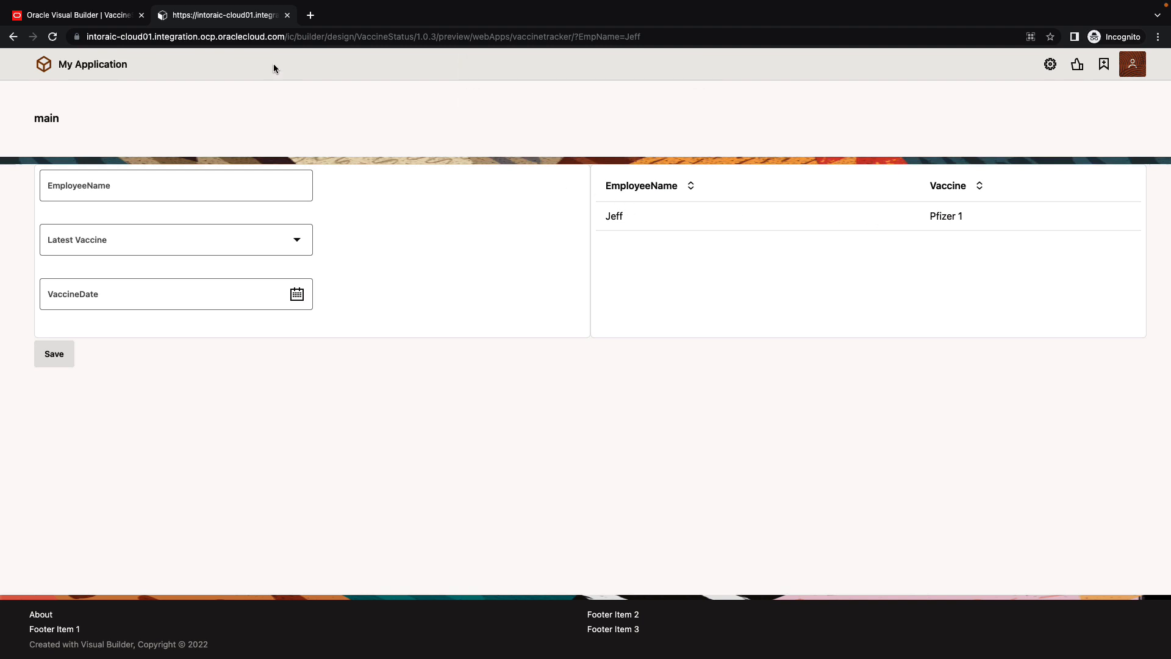
left_click(75, 15)
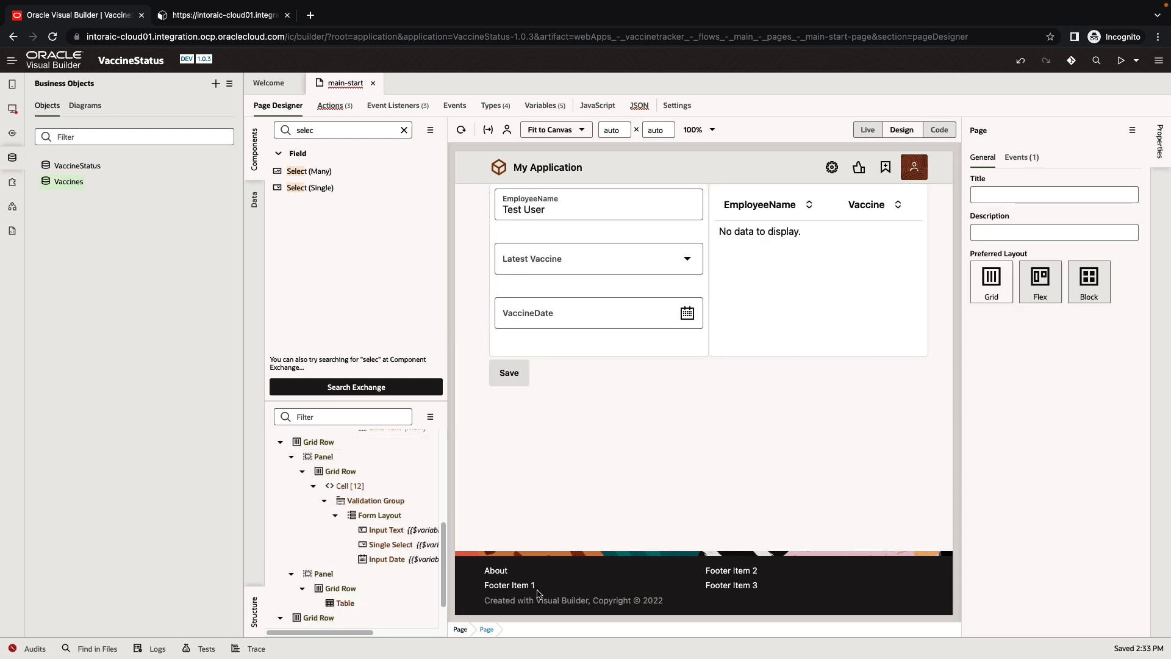
mouse_move(12, 110)
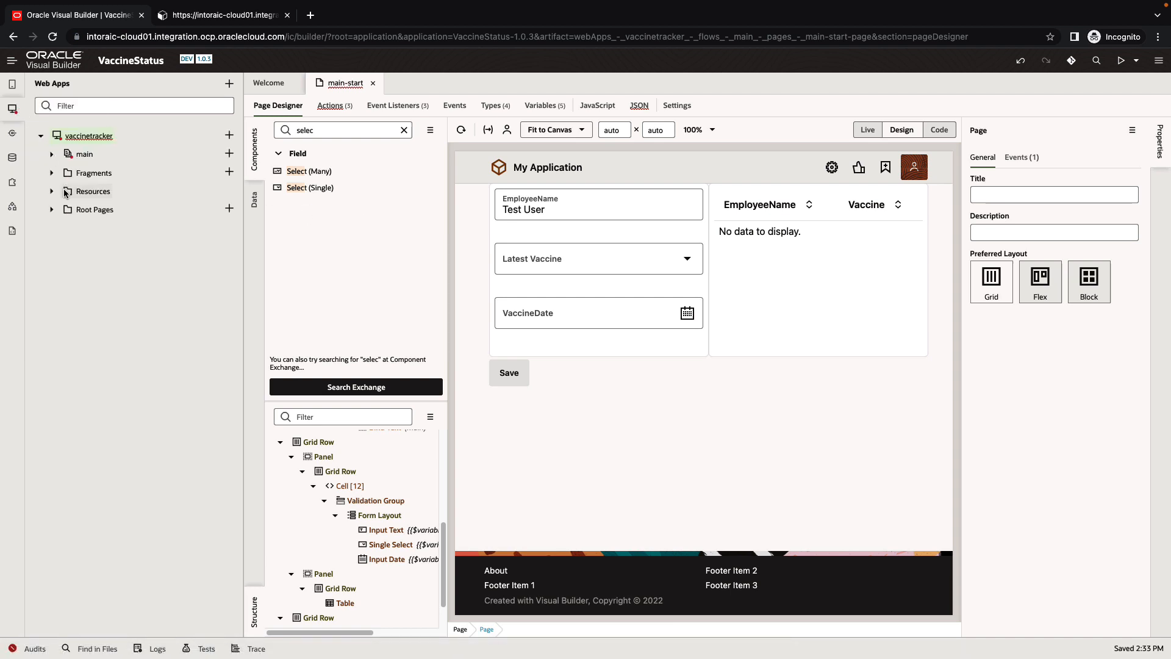
Step: In the shell root page, select the Shell Header and Shell Footer for deletion
left_click(94, 208)
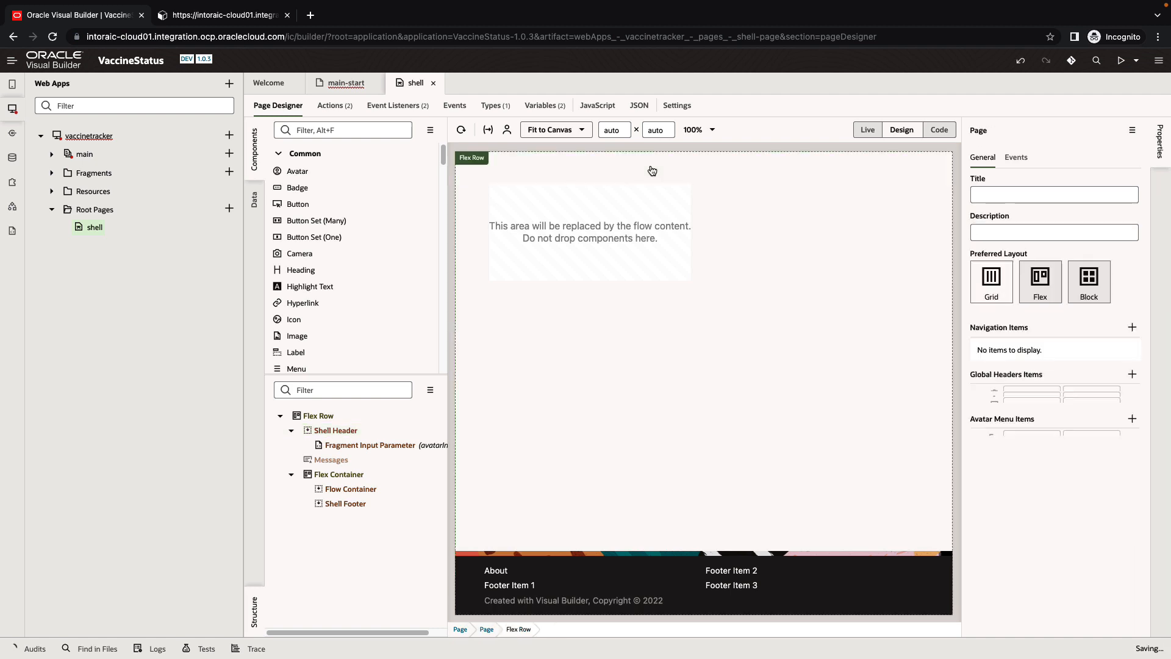
left_click(669, 575)
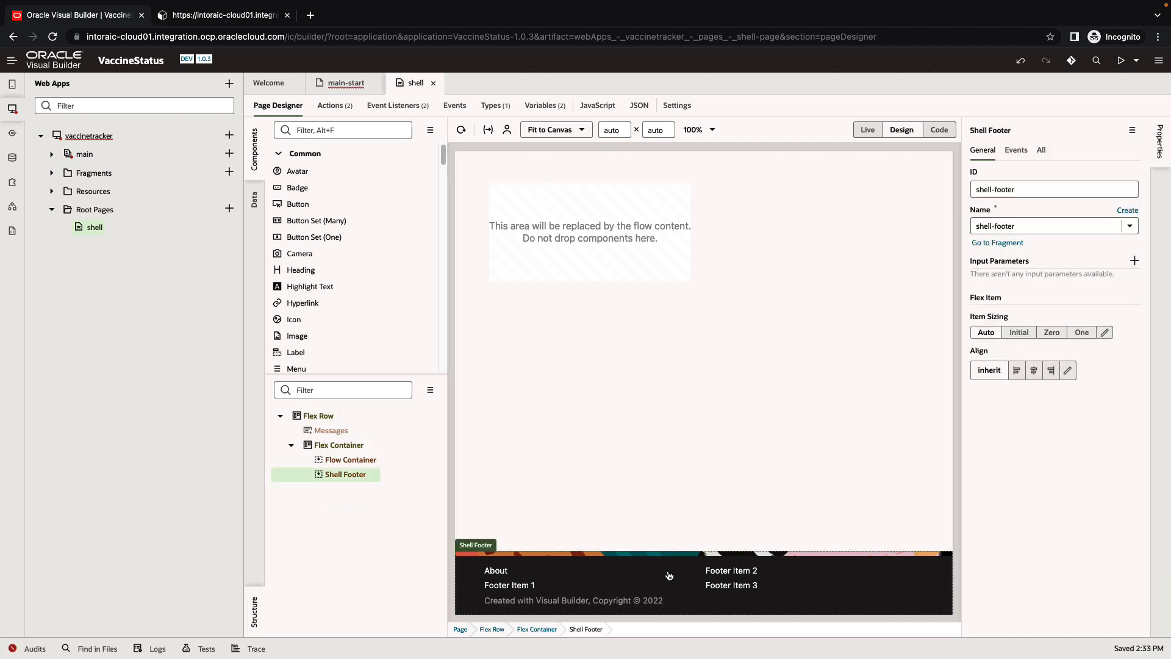
left_click(338, 445)
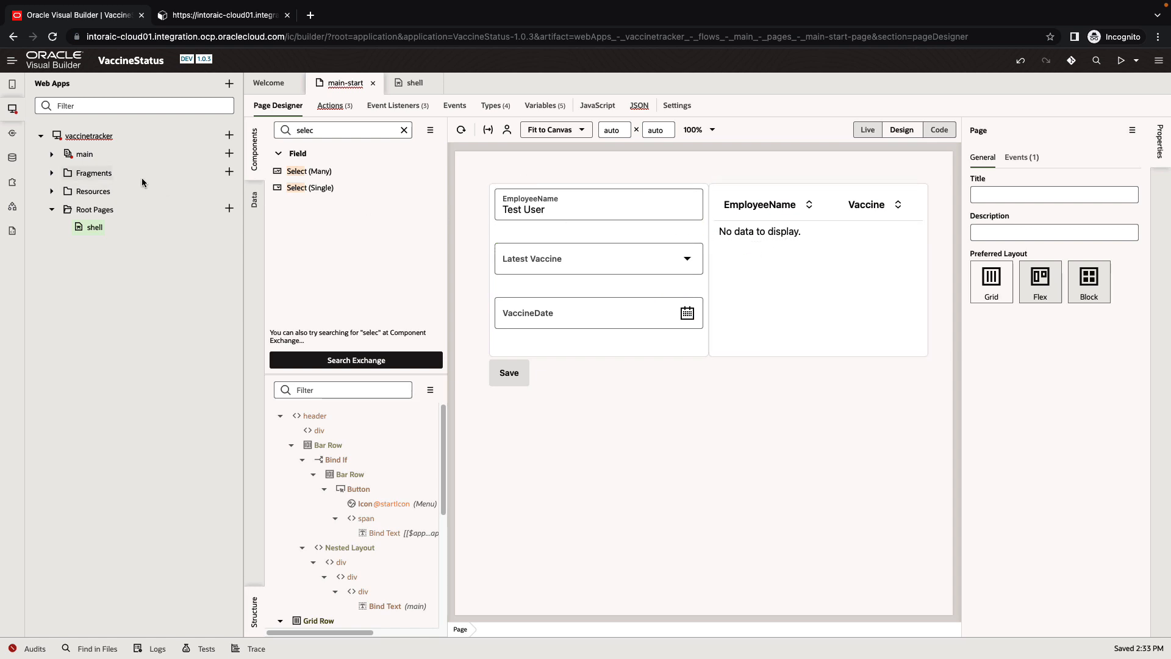
Step: In vaccinetracker Settings > Security, choose 'Allow embedding in any application domain'
left_click(88, 136)
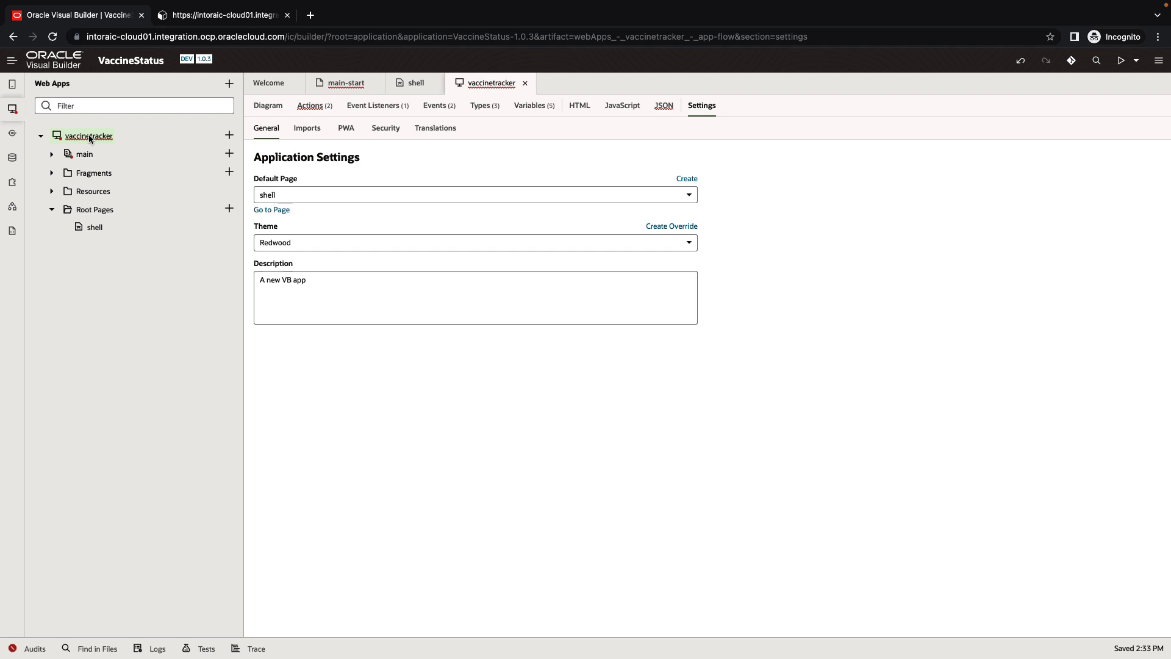
mouse_move(483, 148)
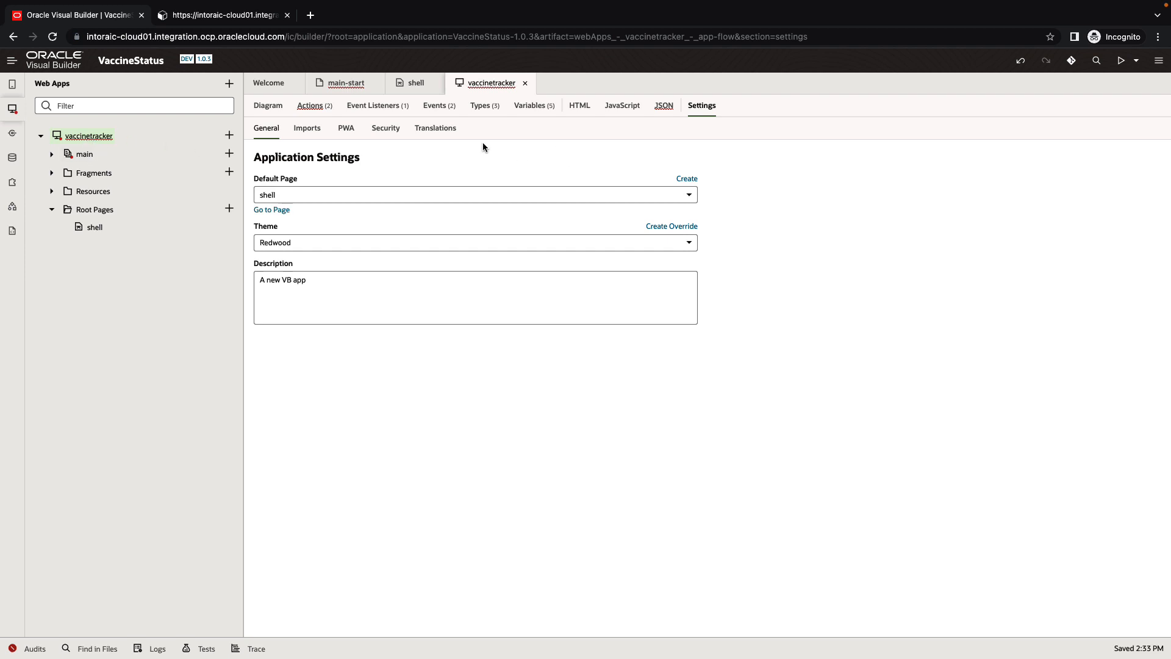
left_click(386, 128)
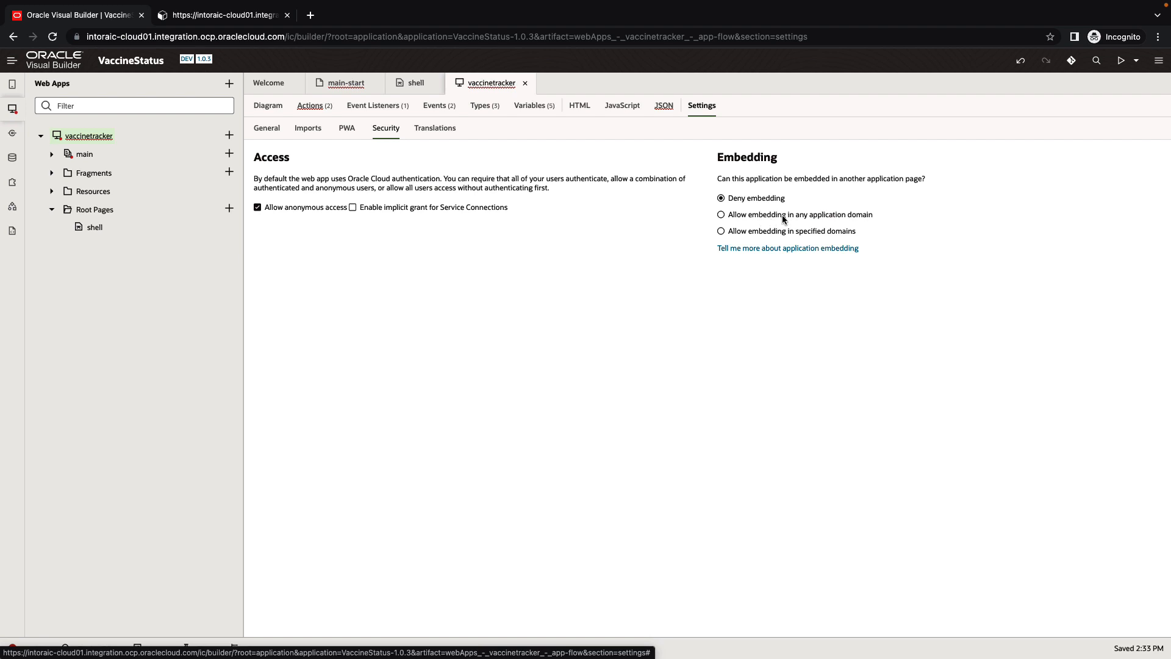
left_click(721, 215)
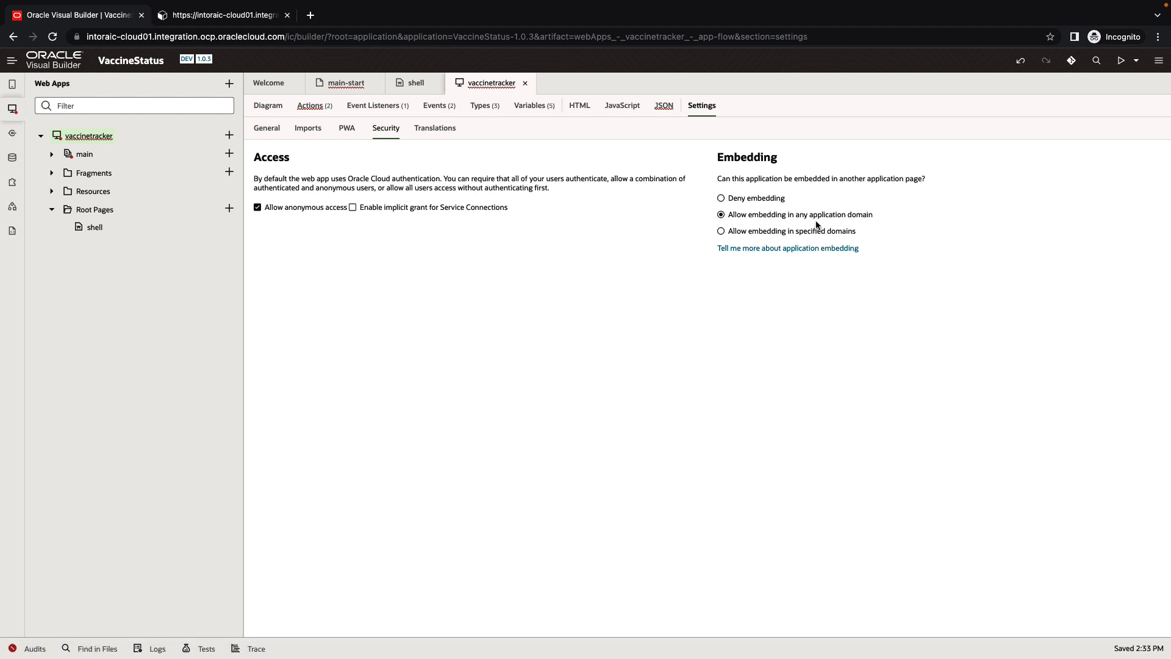
mouse_move(1066, 152)
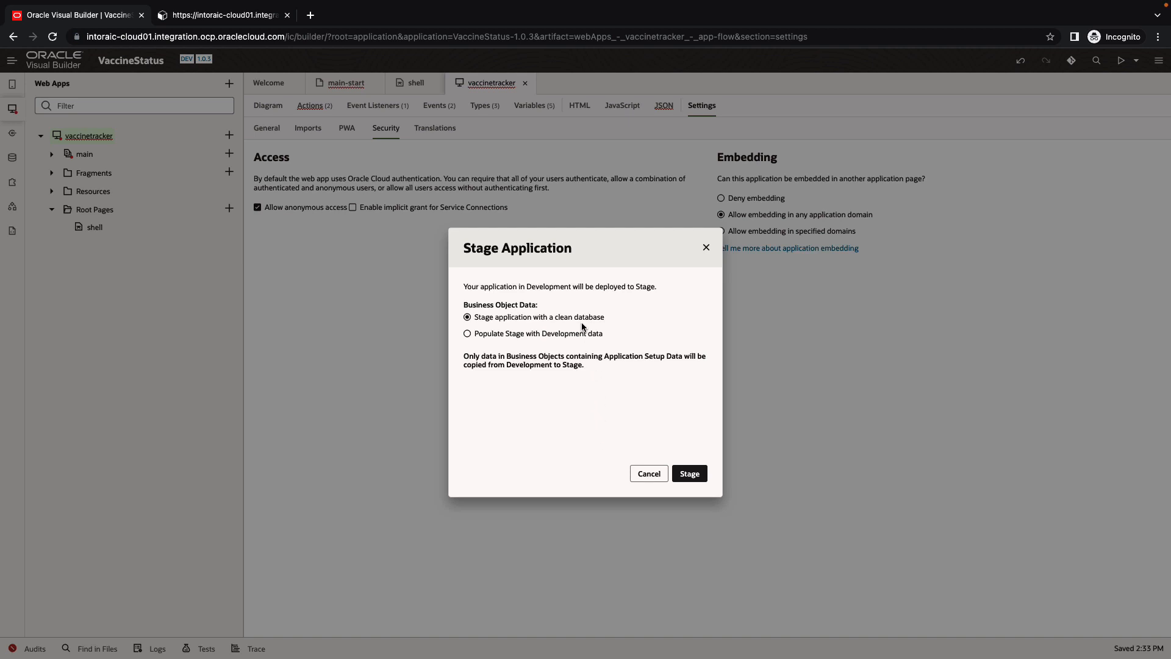
Step: Stage VaccineStatus, populating Stage with Development data
left_click(468, 333)
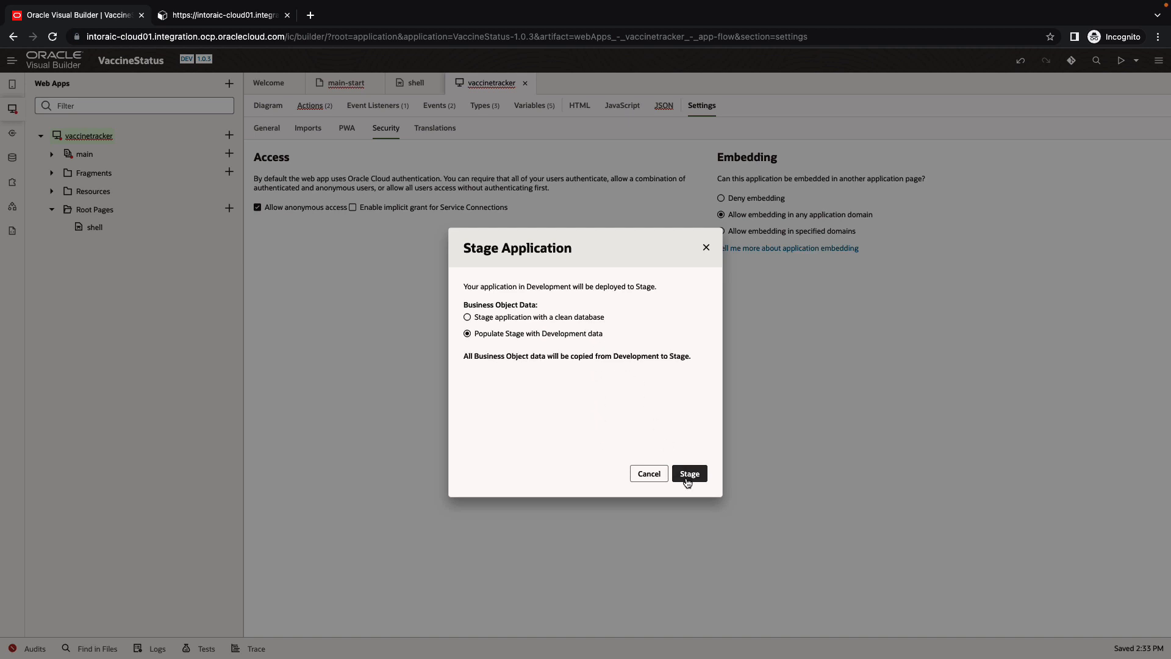
left_click(688, 473)
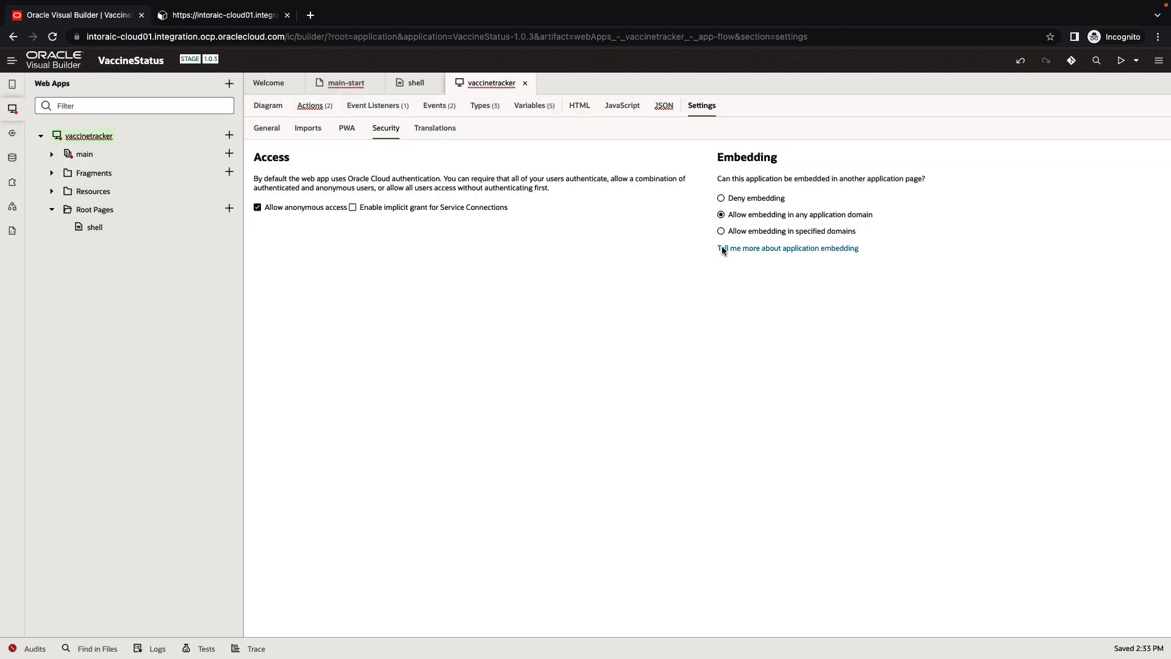
Step: Publish the staged app to Live, replacing Live data with Stage data
left_click(1159, 61)
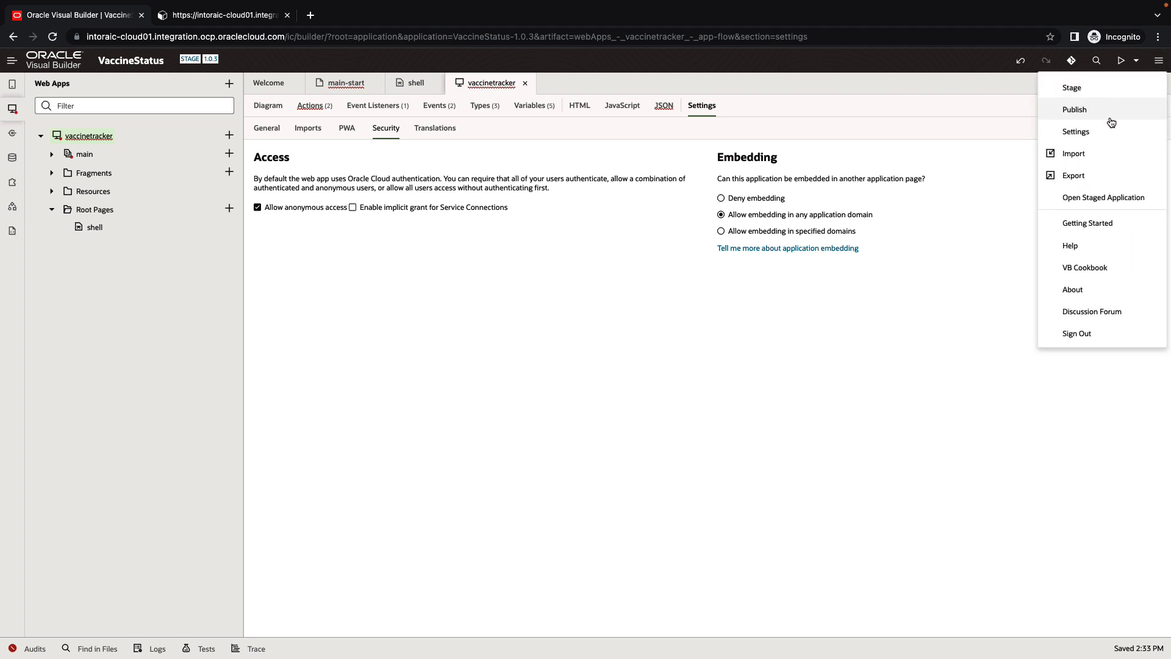
left_click(1074, 108)
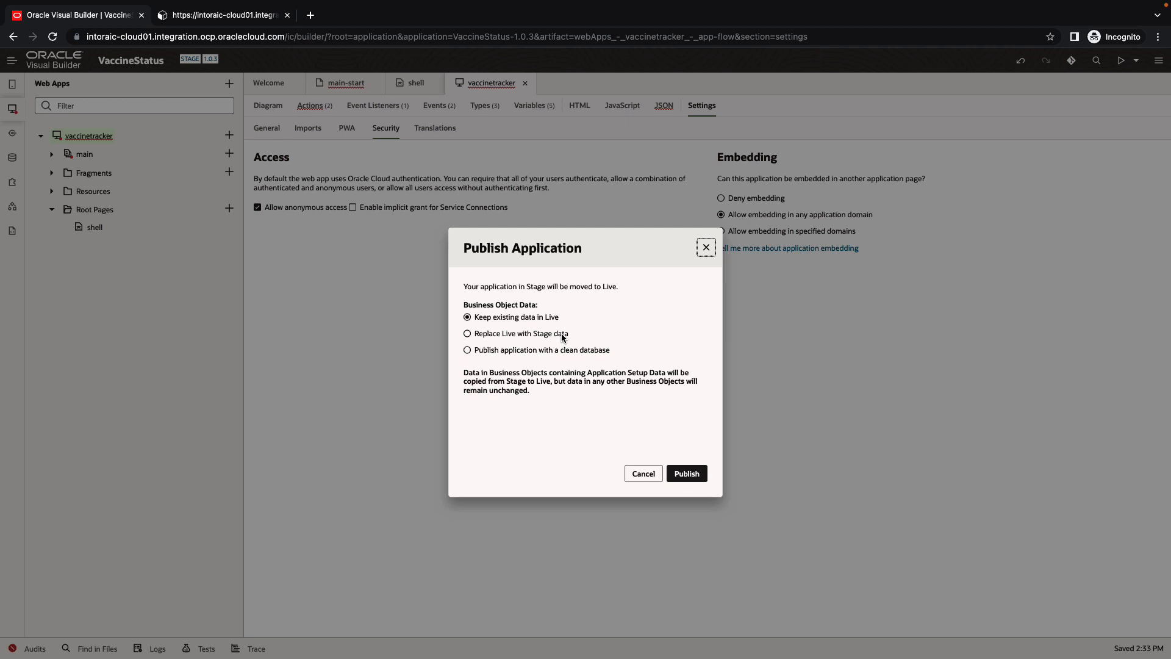
left_click(467, 333)
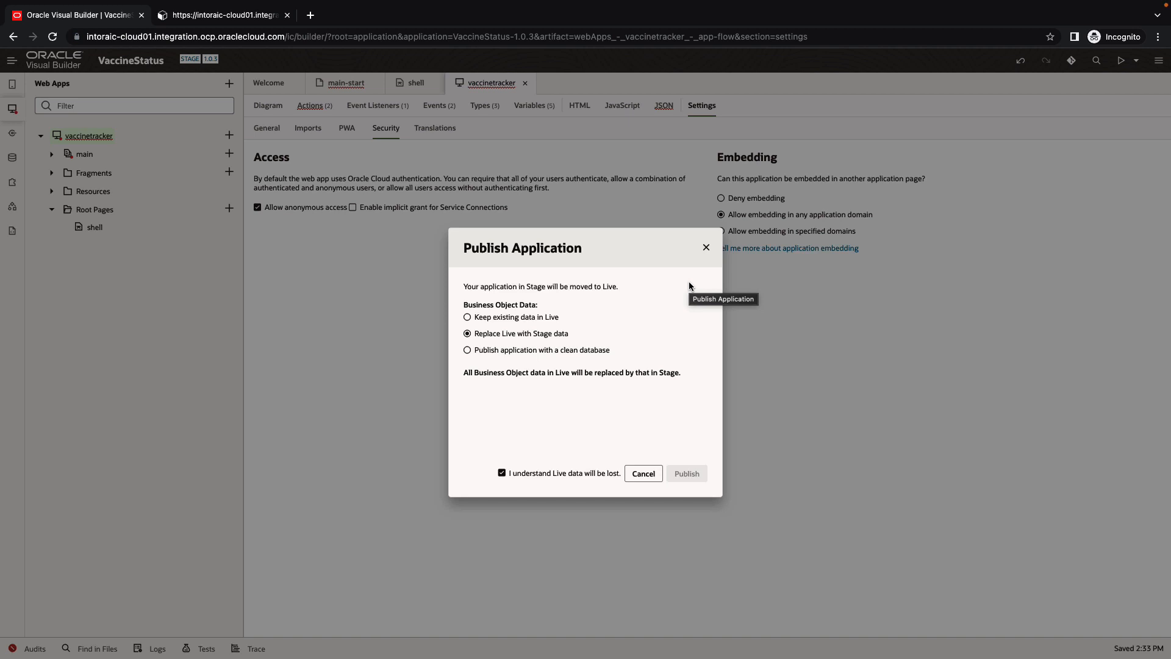
left_click(686, 473)
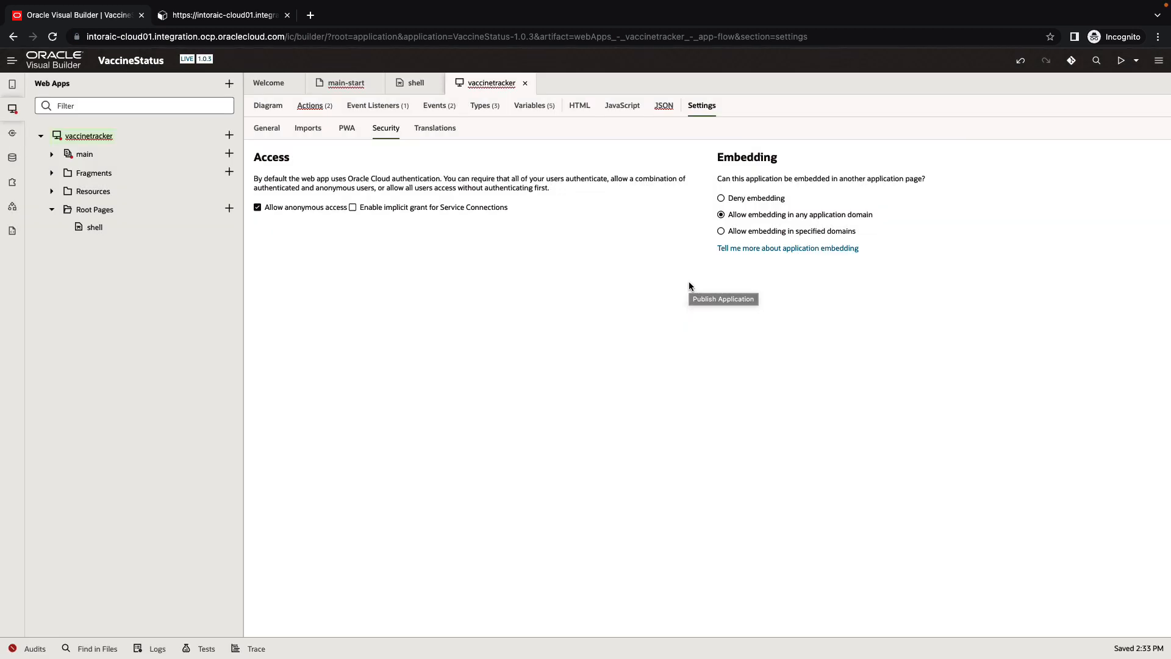
mouse_move(386, 128)
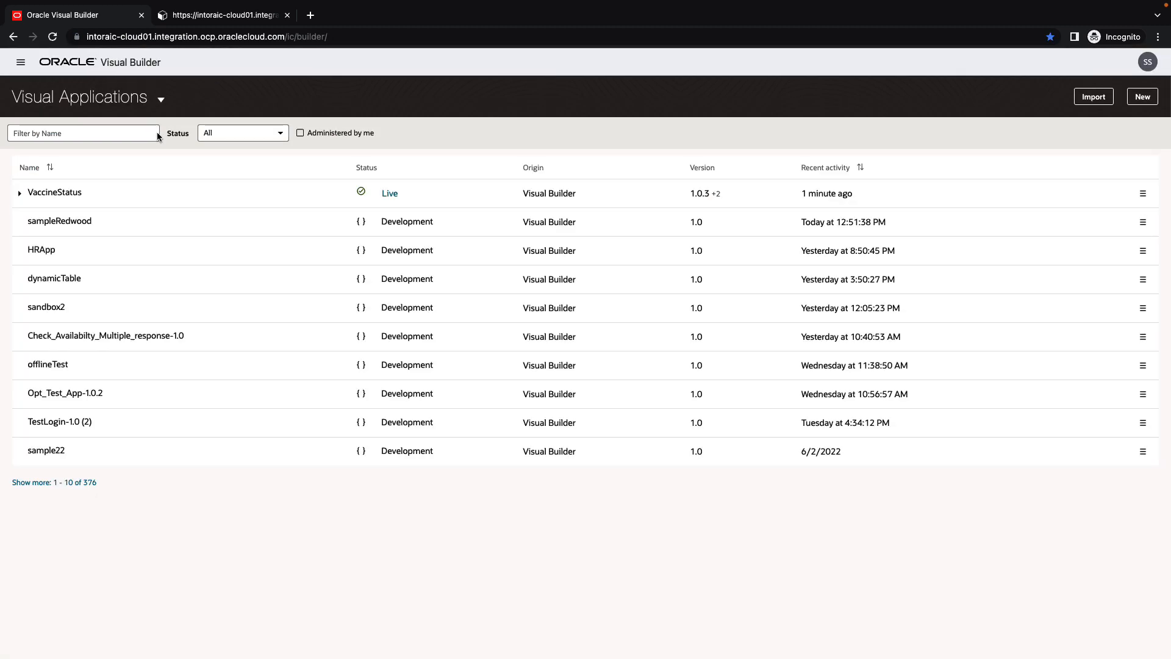
Step: Launch the live vaccinetracker web app and copy its full URL from the address bar
left_click(389, 194)
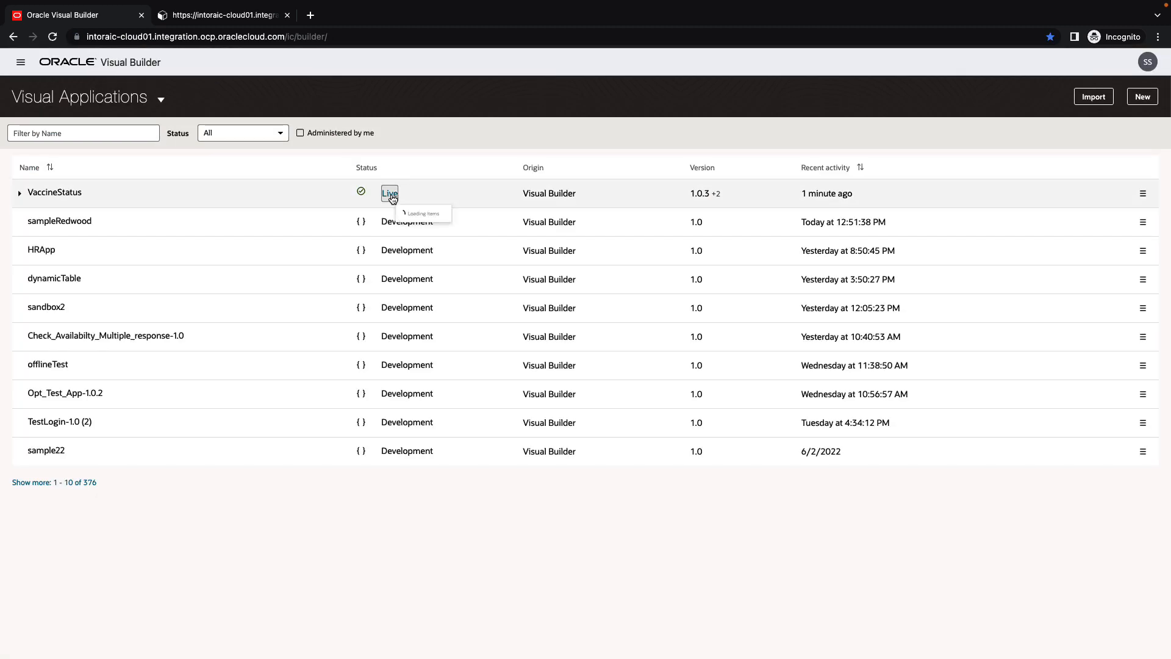
left_click(389, 194)
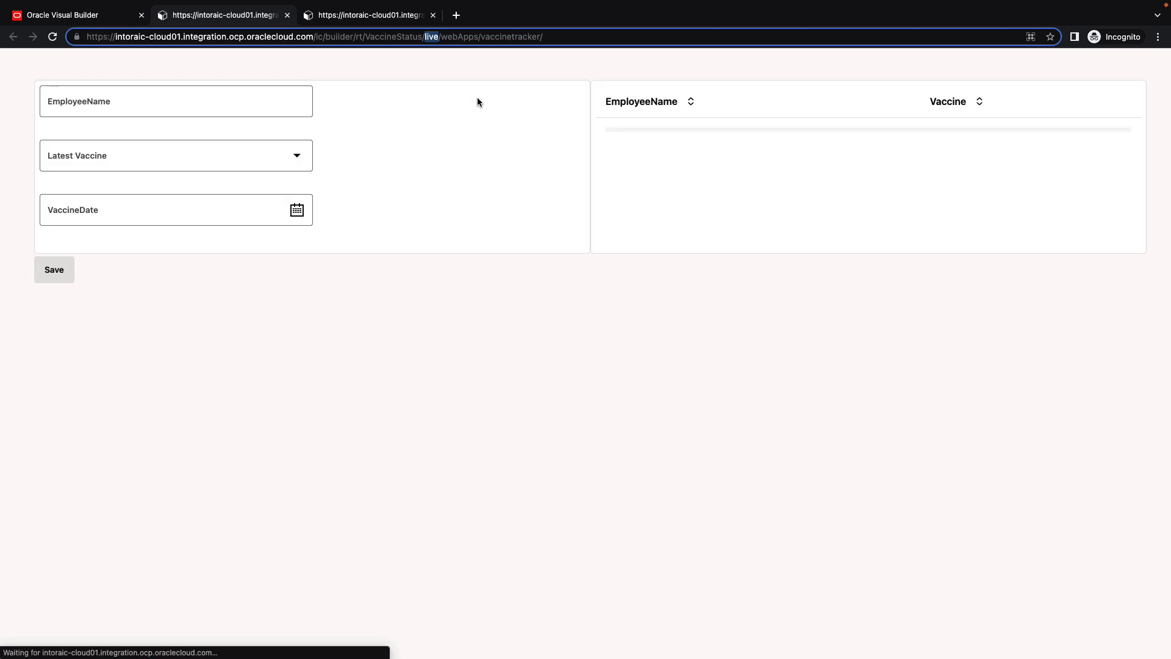
type("Test User")
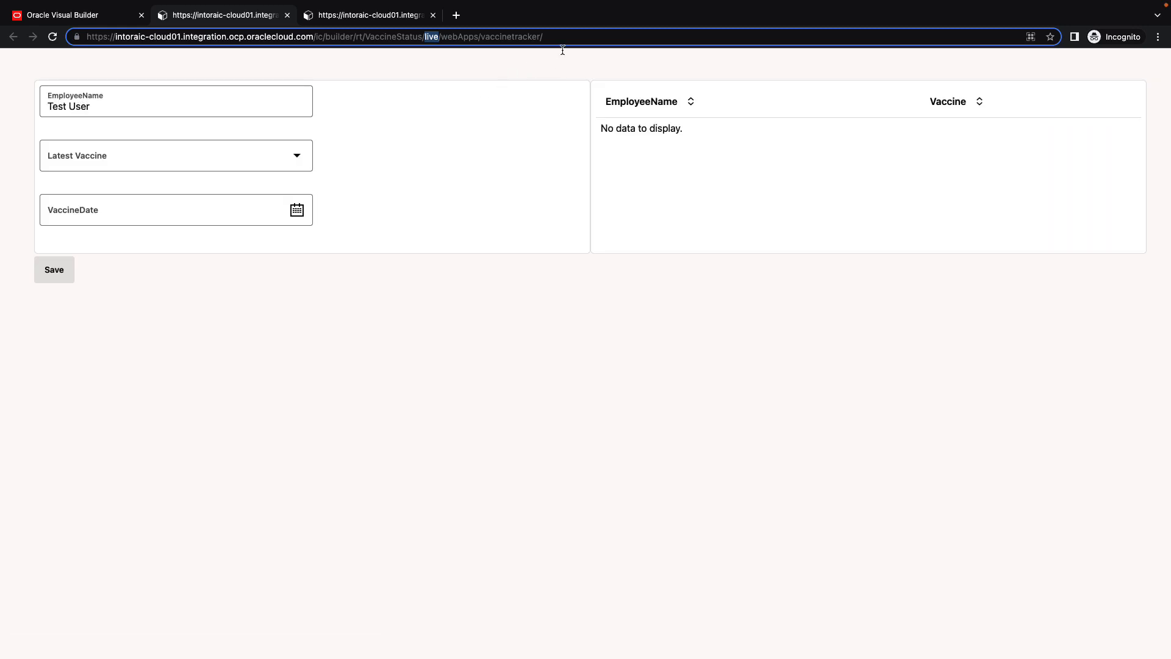
triple_click(299, 36)
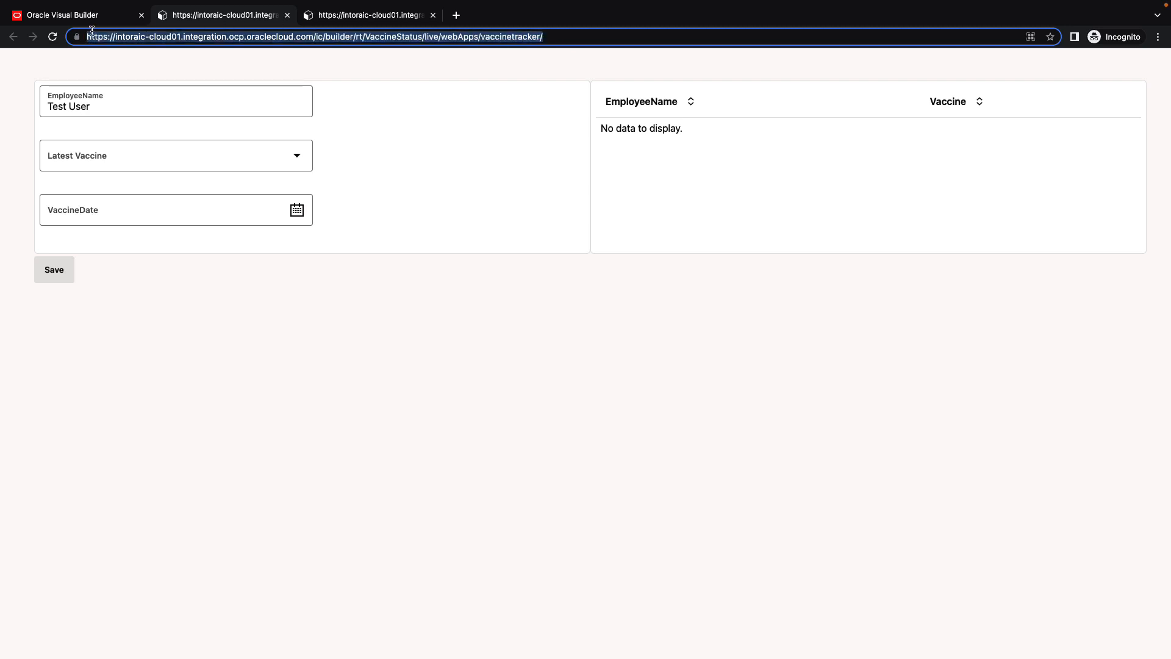
mouse_move(283, 75)
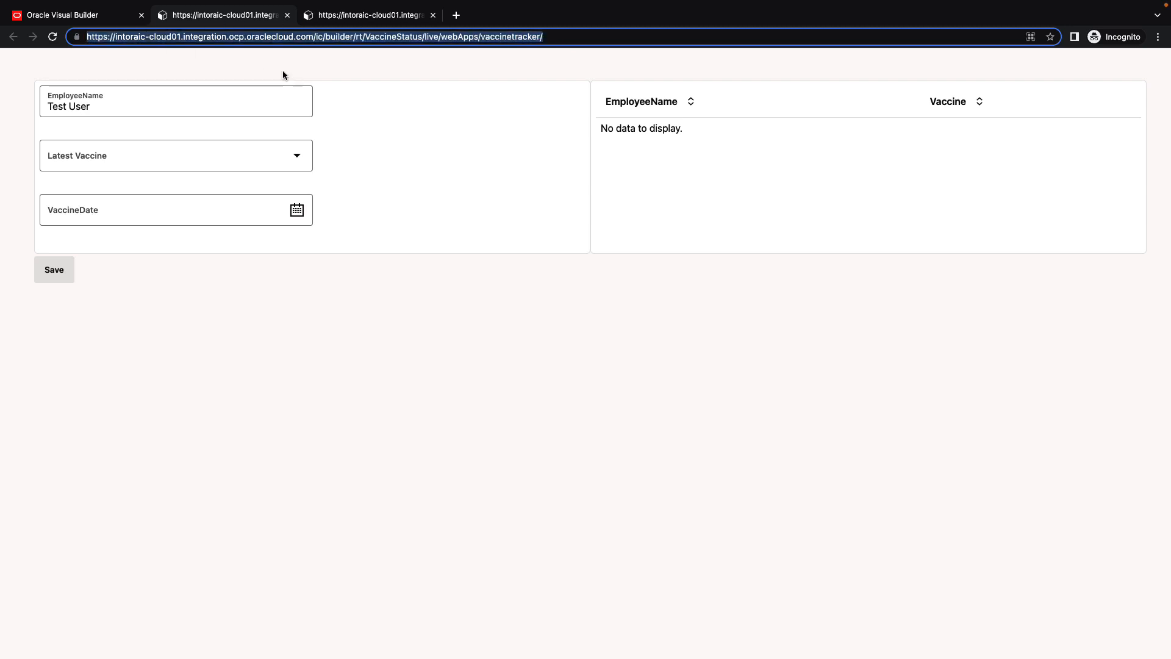
left_click(75, 15)
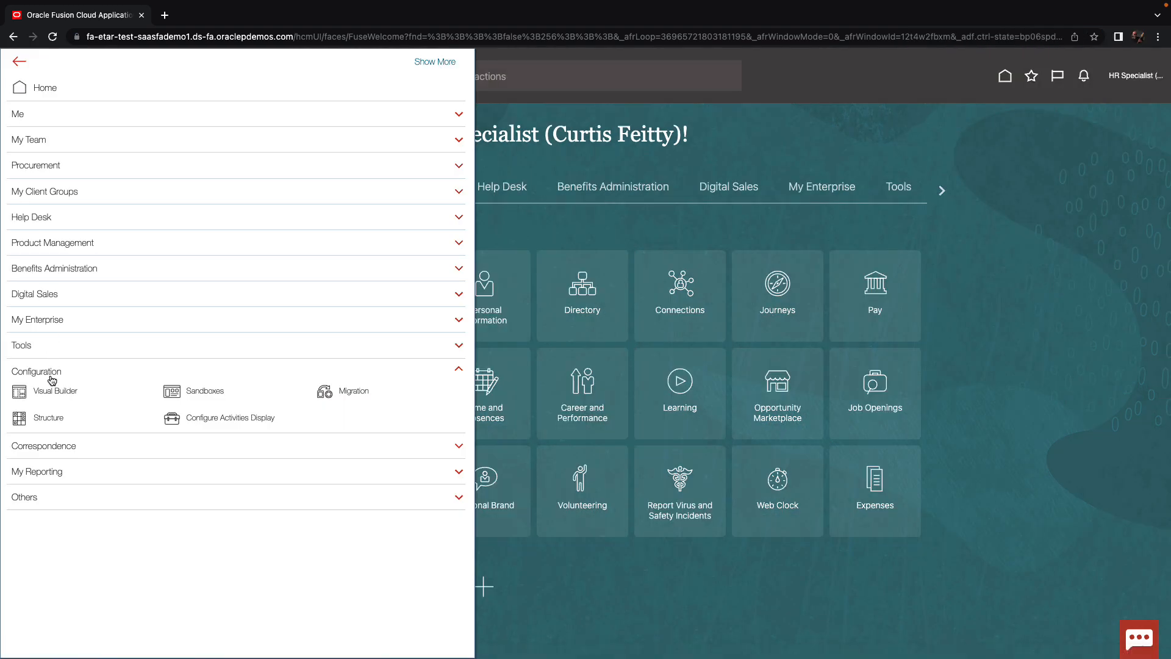
Step: Create sandbox HRChanges with Page Composer enabled, then create and enter it
left_click(204, 390)
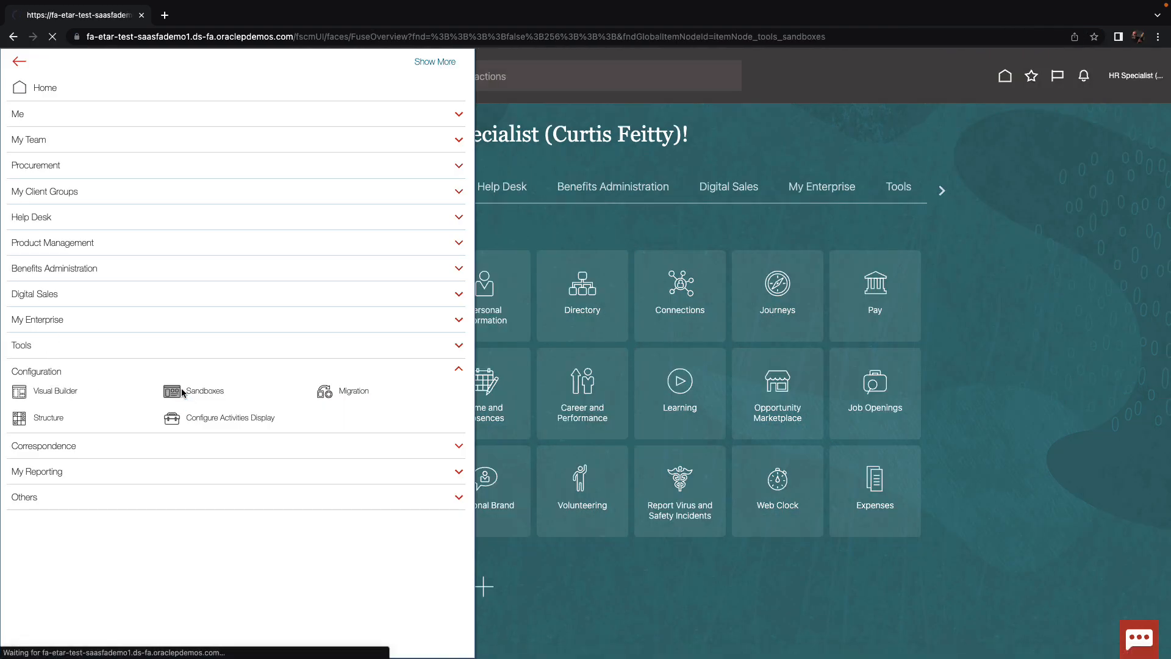
left_click(204, 391)
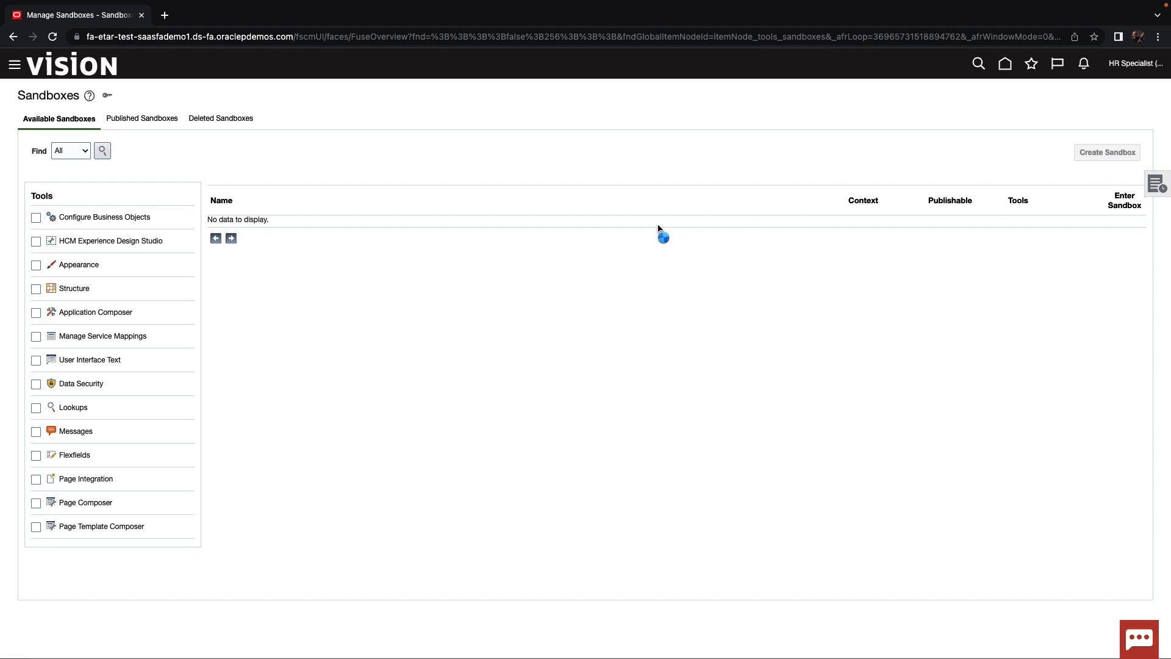
left_click(1107, 153)
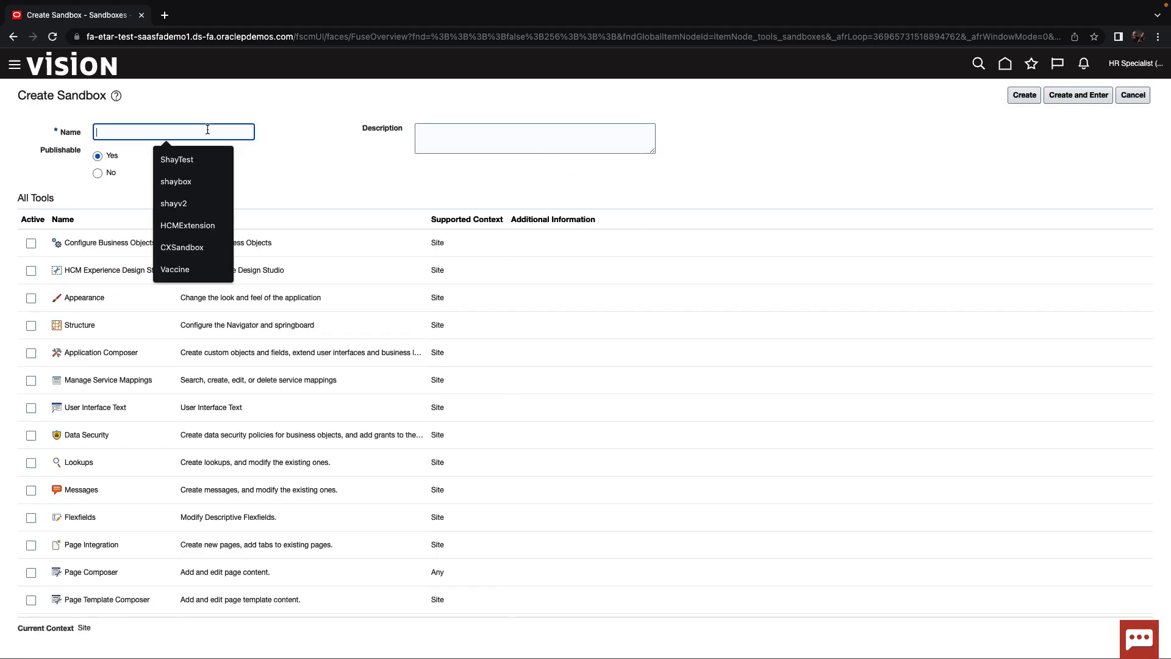
type("HRCh")
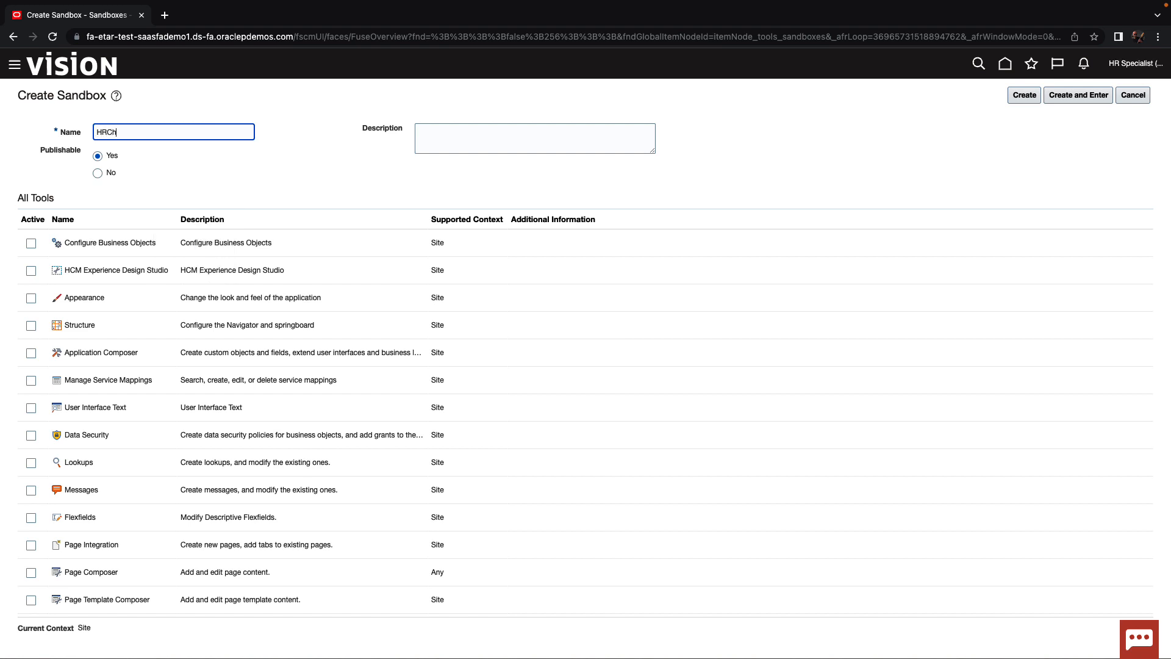
type("anges")
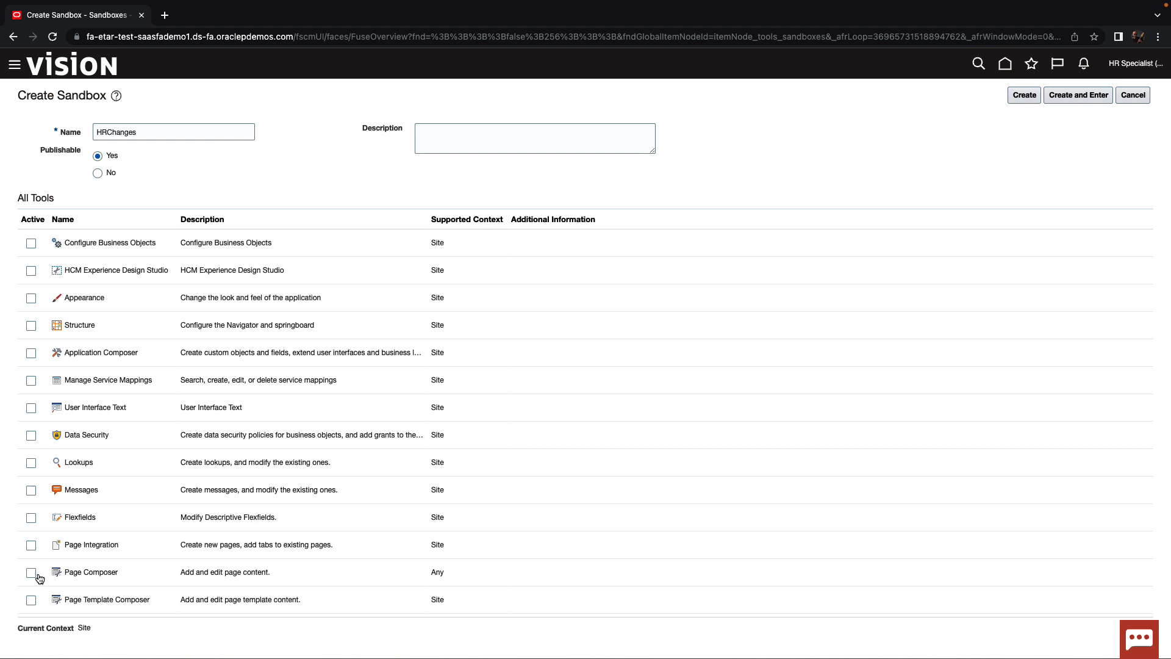
left_click(31, 572)
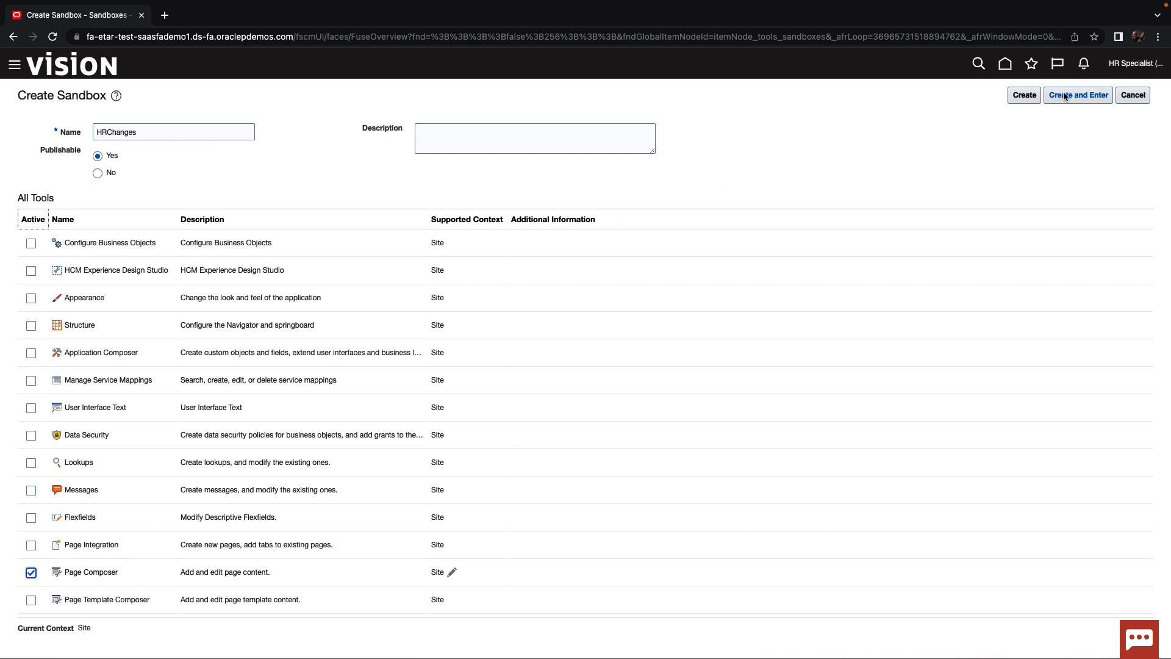
left_click(1078, 95)
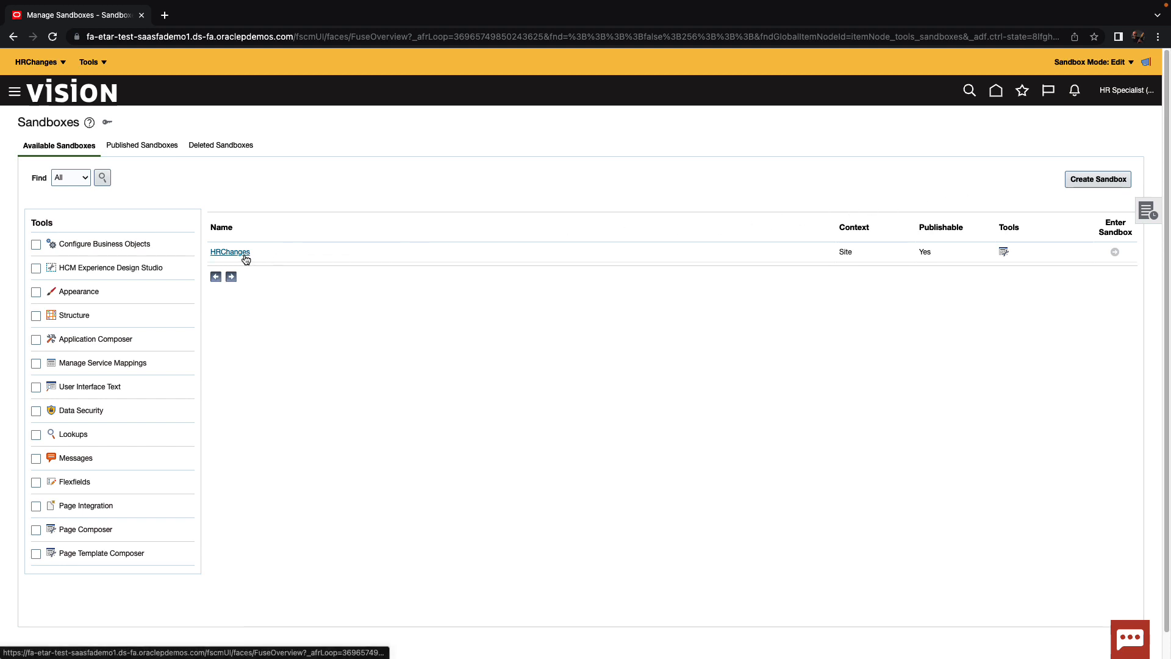
Step: From Home, reach Personal Information > Additional Person Info and start Edit Pages
left_click(230, 252)
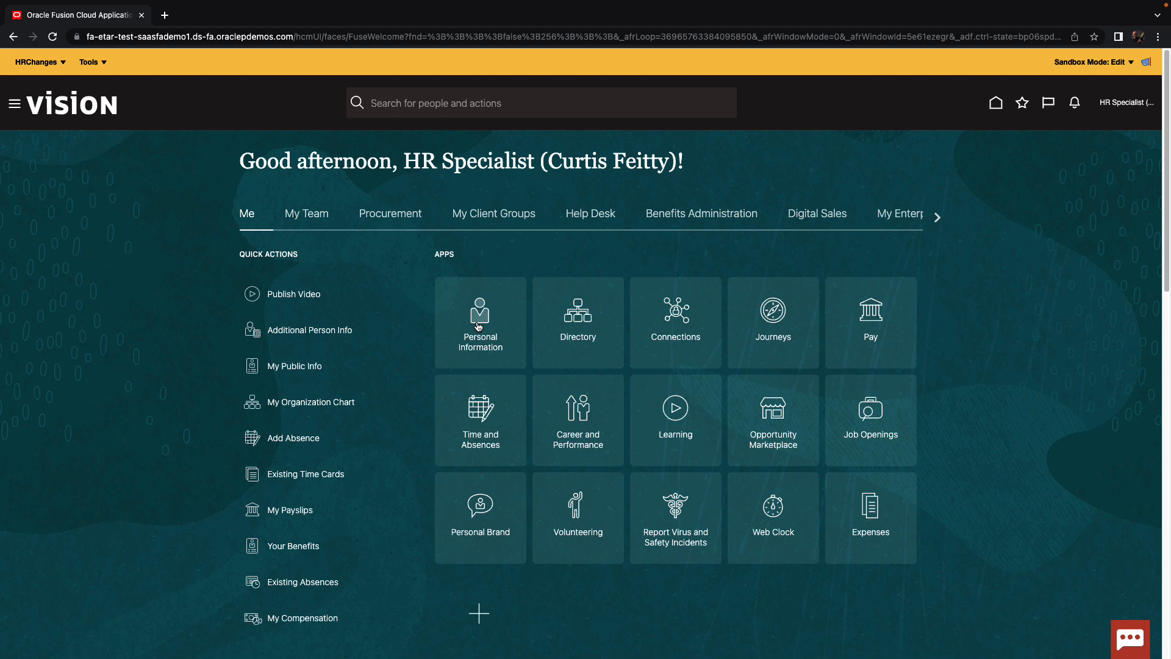
left_click(480, 322)
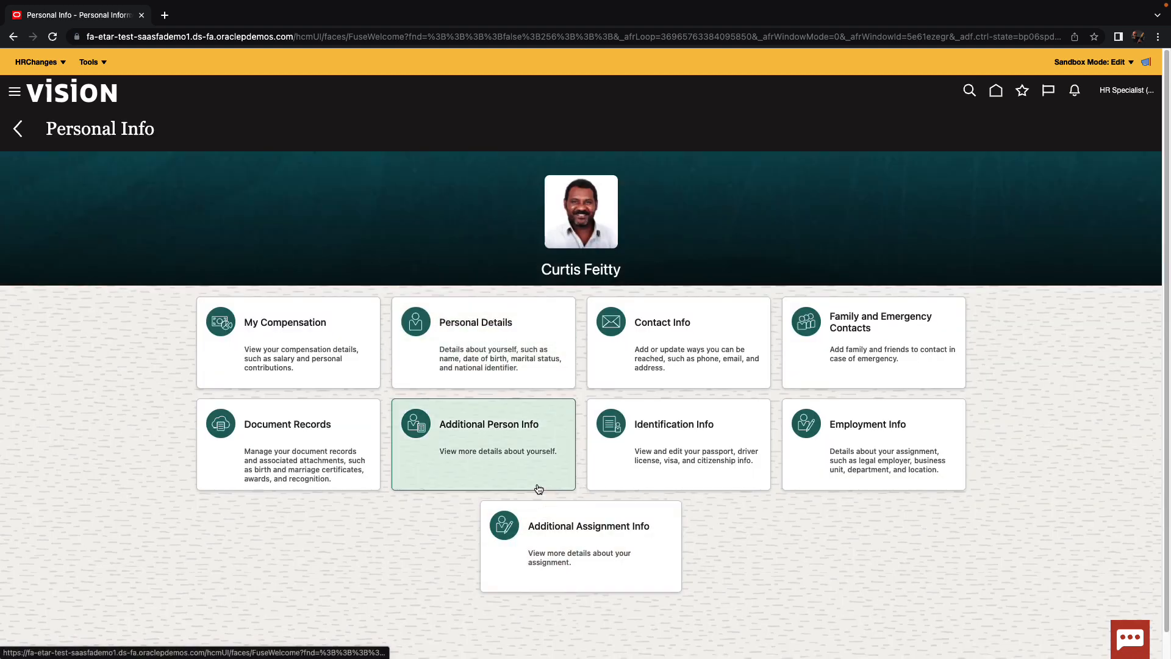
left_click(484, 444)
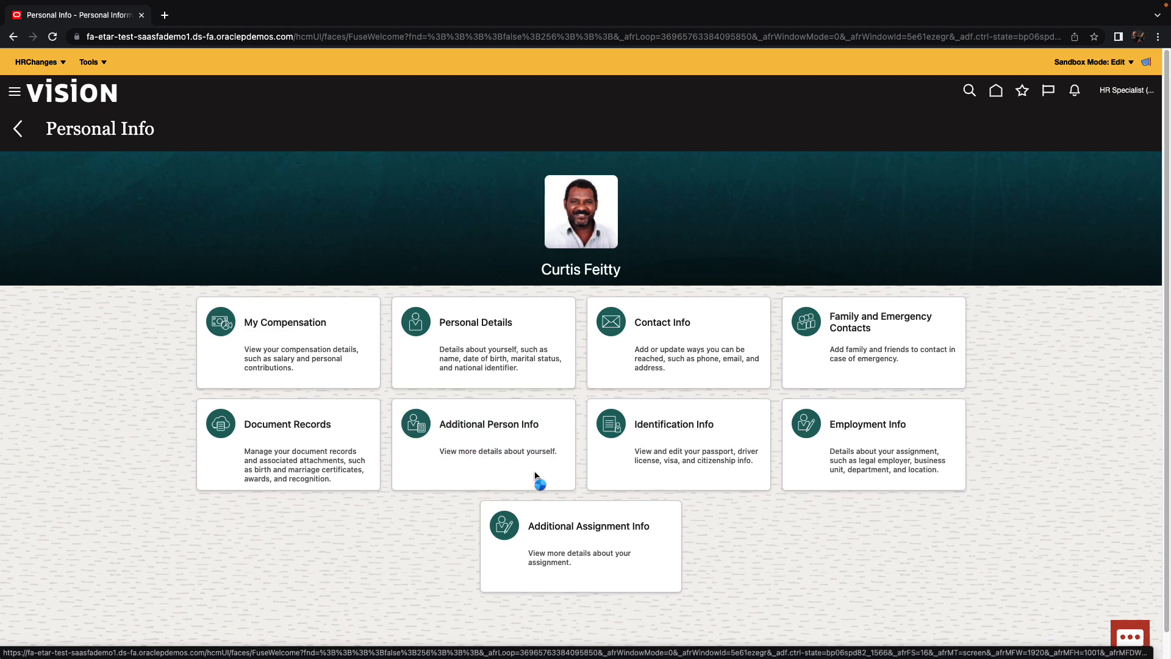
left_click(488, 424)
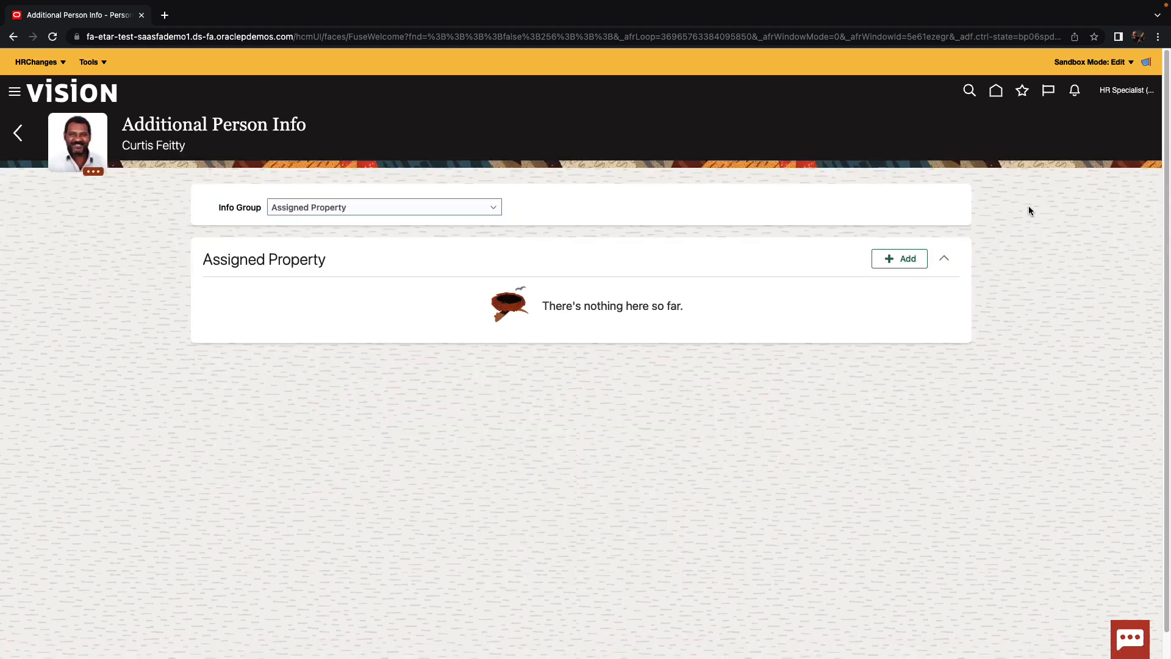
left_click(89, 62)
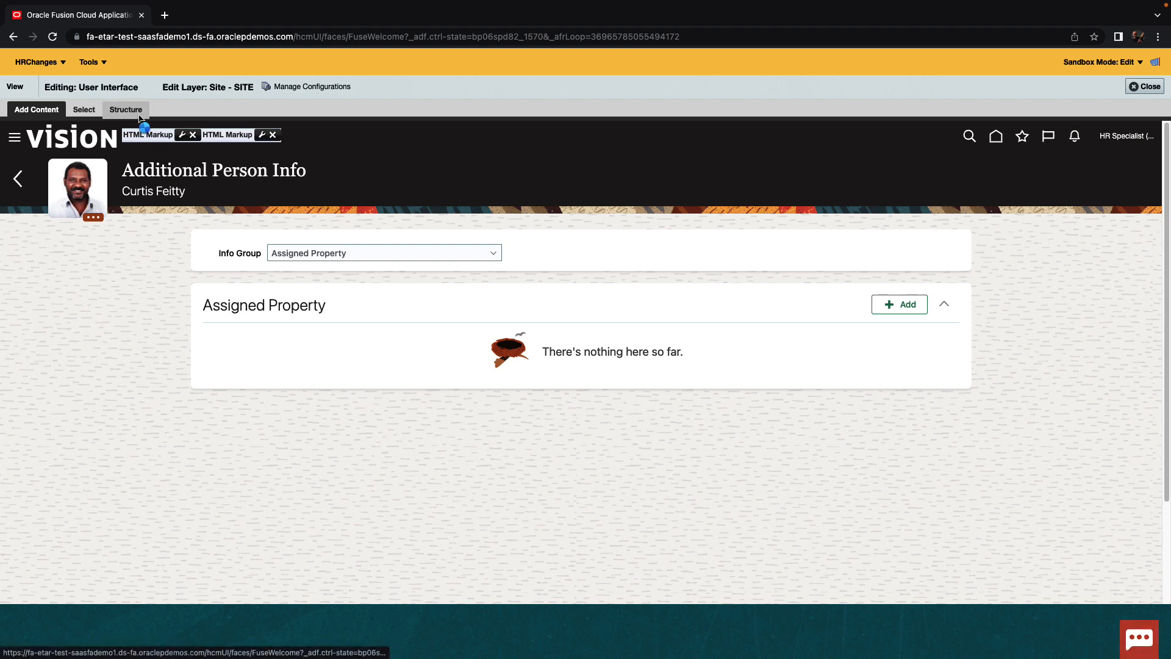
Step: In Structure view, edit the shared component and select panelGroupLayout: vertical under FacetWrapper
left_click(125, 108)
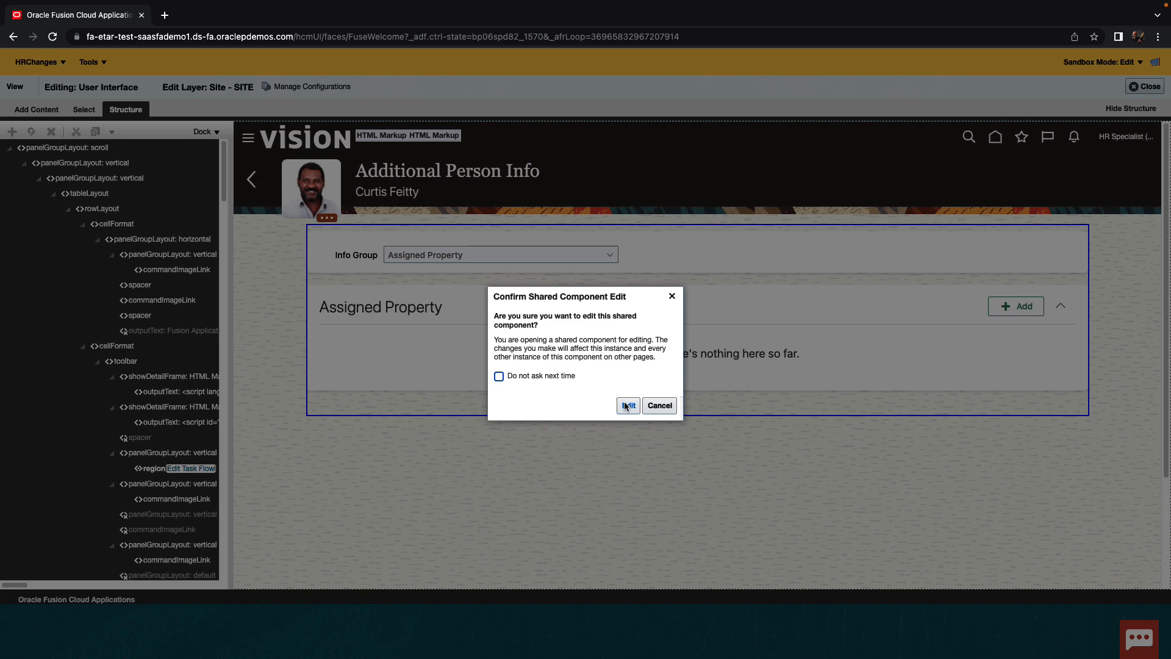
left_click(627, 405)
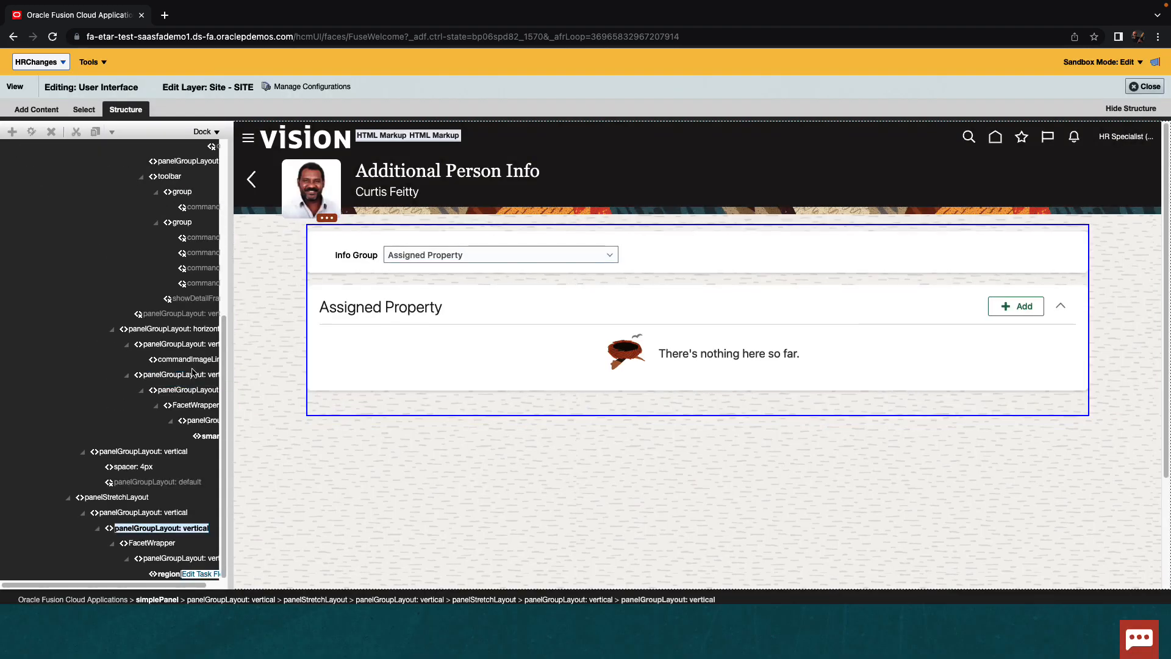
left_click(154, 542)
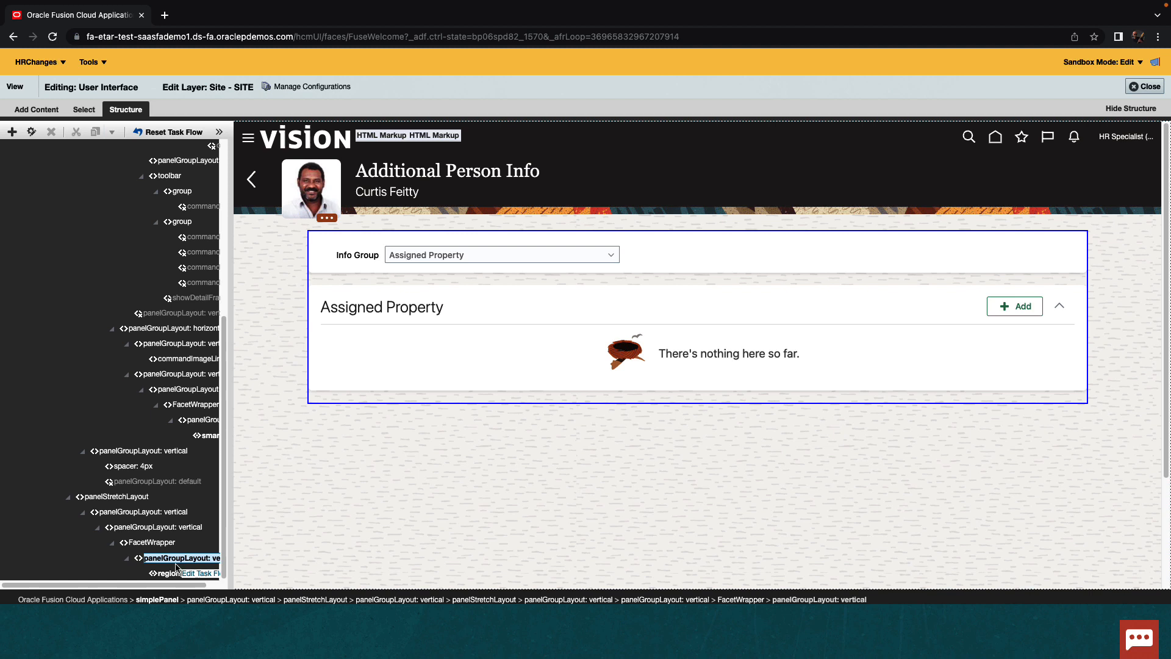
mouse_move(53, 147)
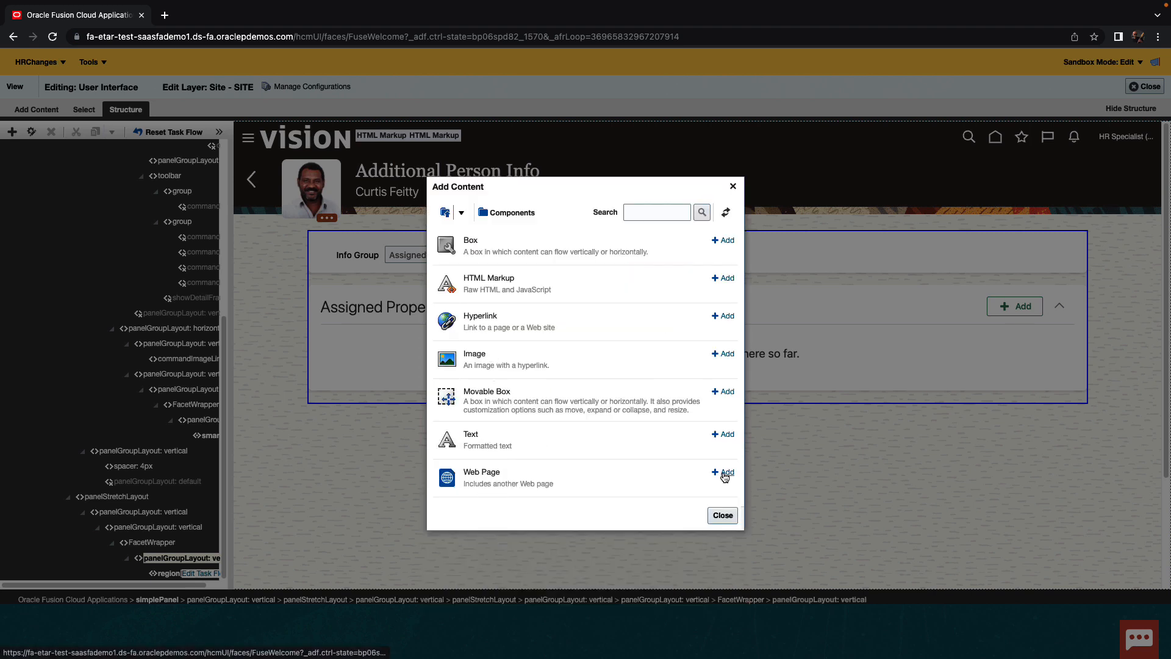
Step: Add a Web Page component from Add Content and select its new showDetailFrame
left_click(725, 472)
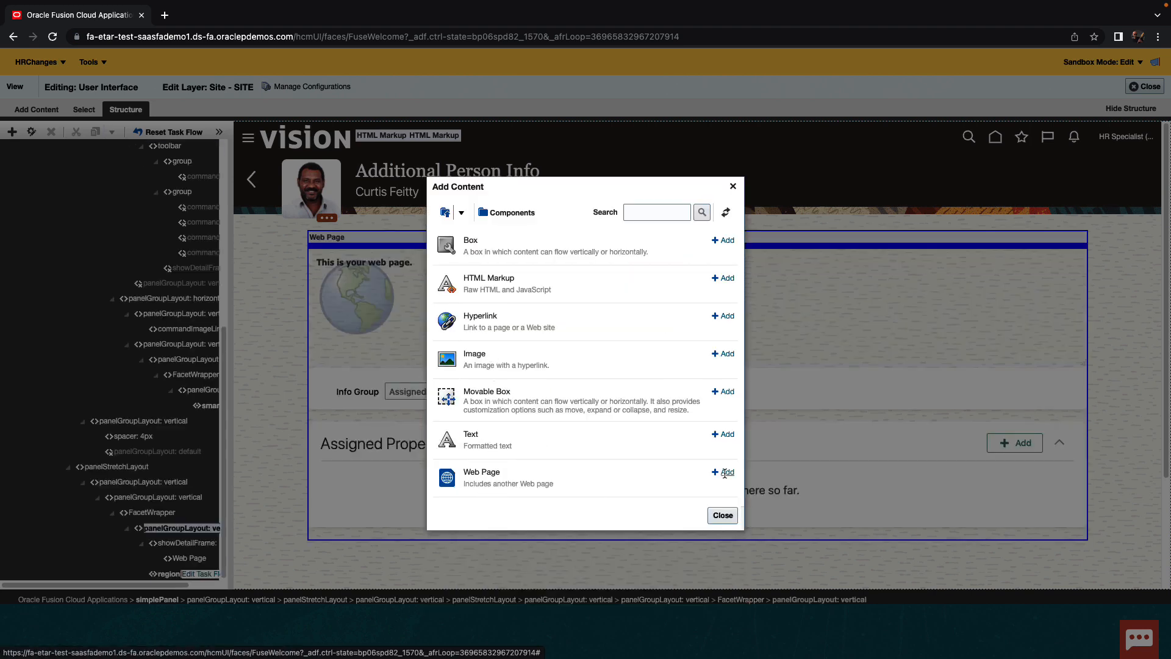
left_click(722, 515)
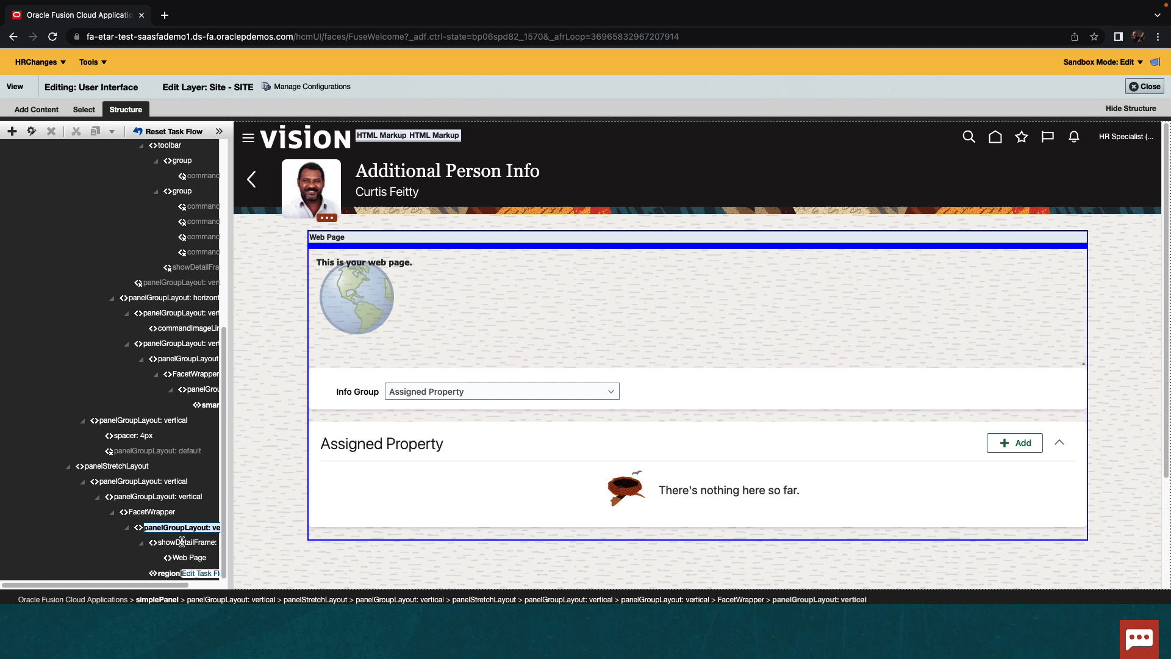
left_click(187, 542)
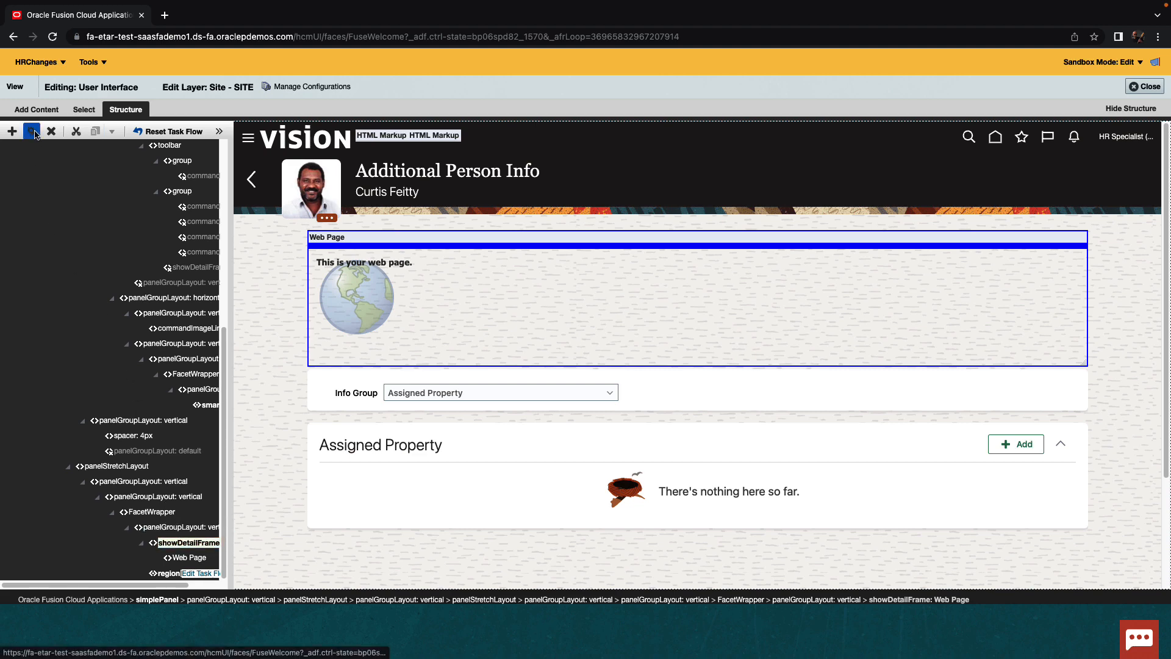
Step: Set the Web Page component's height property to 400px and apply it
left_click(31, 131)
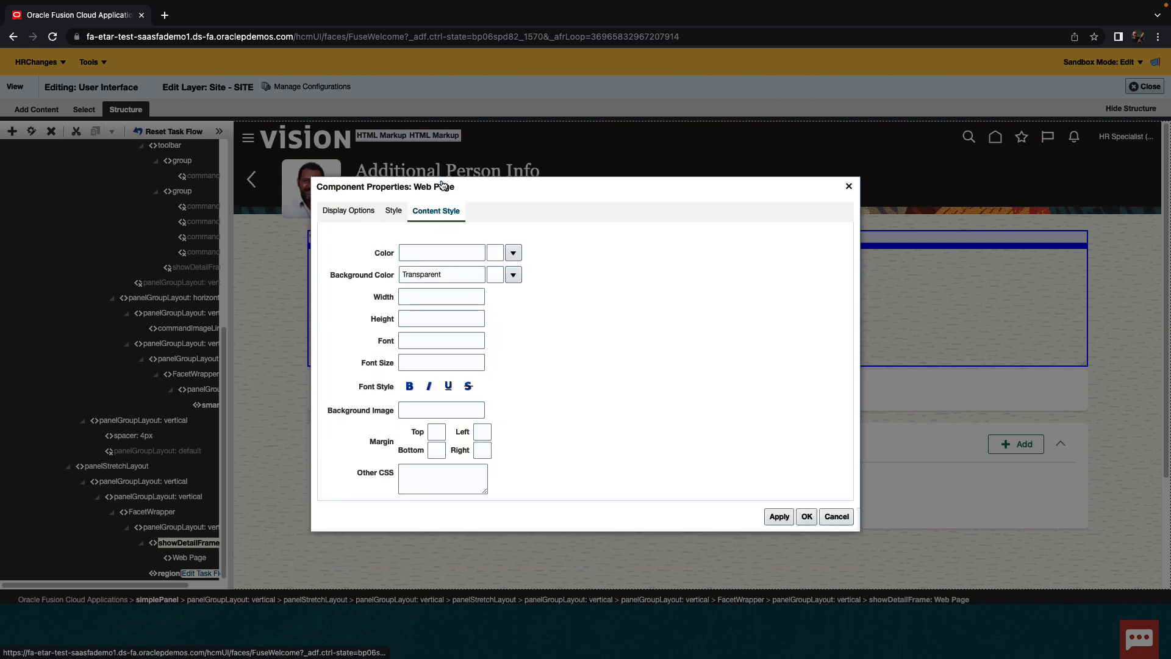
left_click(441, 319)
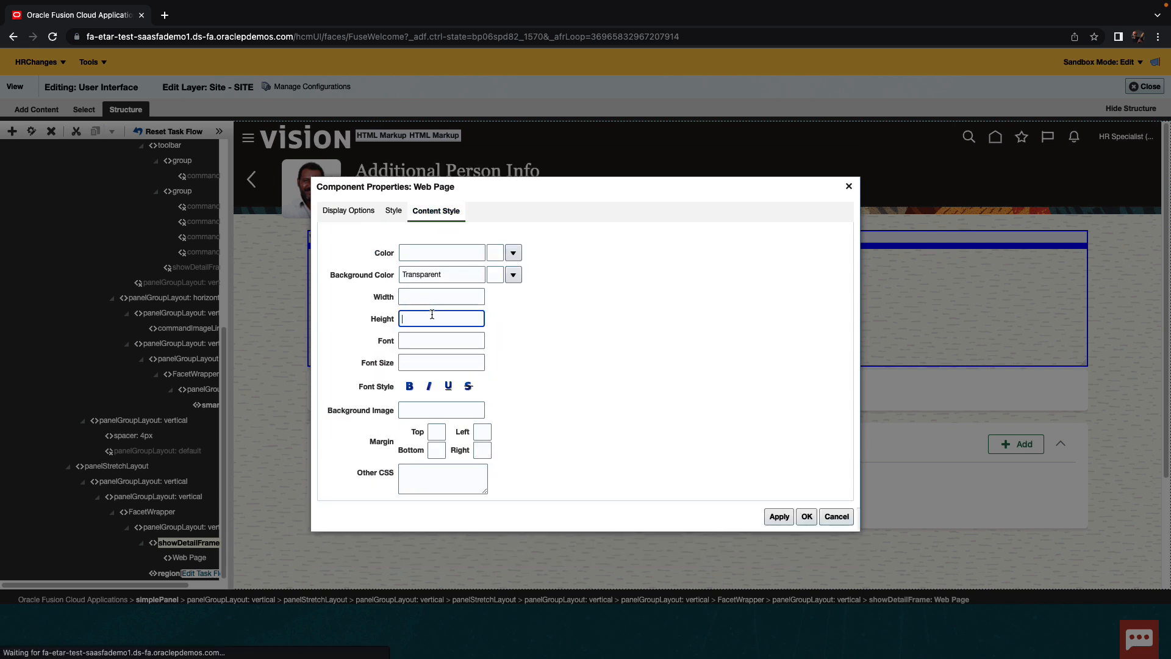
type("400px")
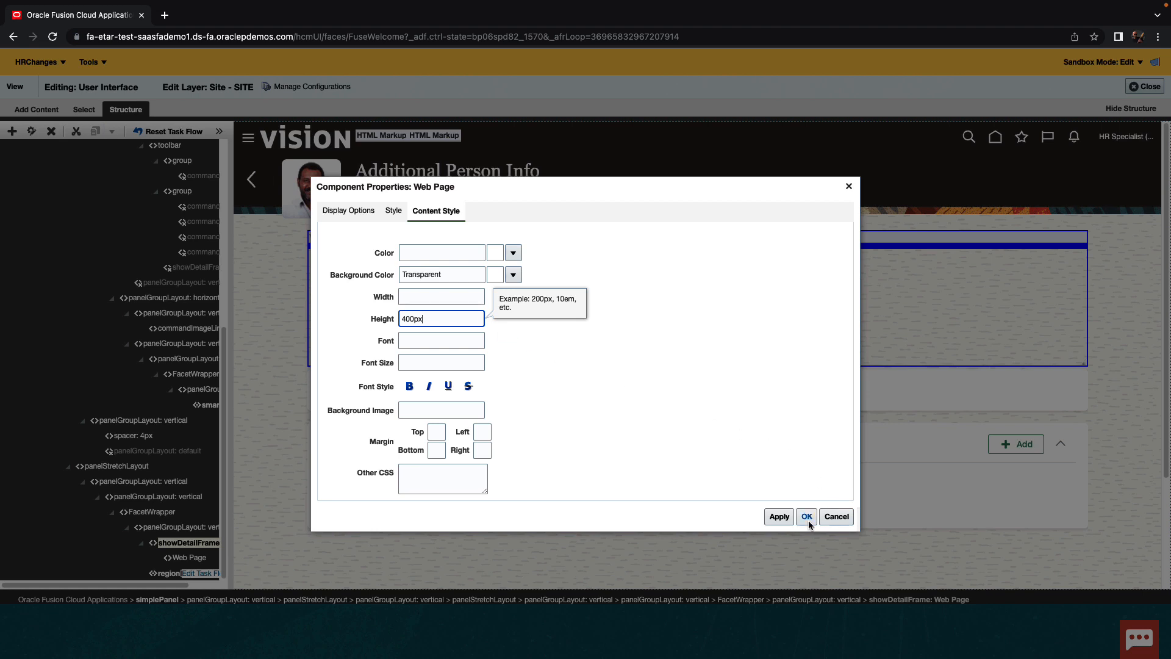
left_click(806, 516)
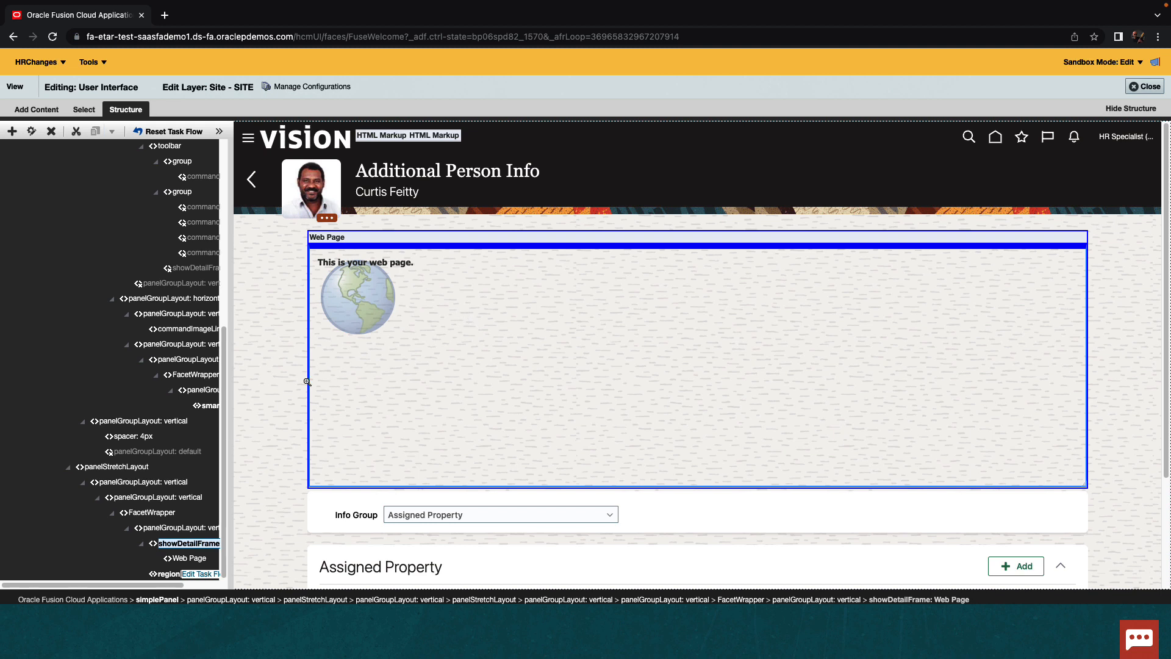
left_click(191, 558)
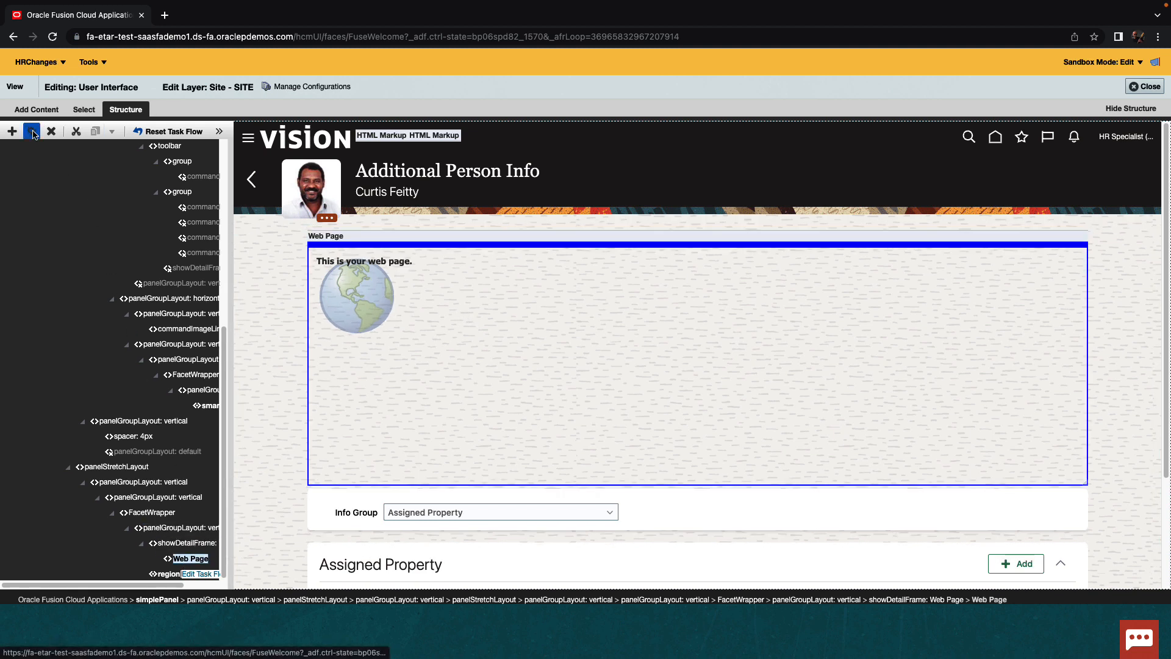
Step: Name the web page component Vaccine and start an expression for its Source property
left_click(32, 131)
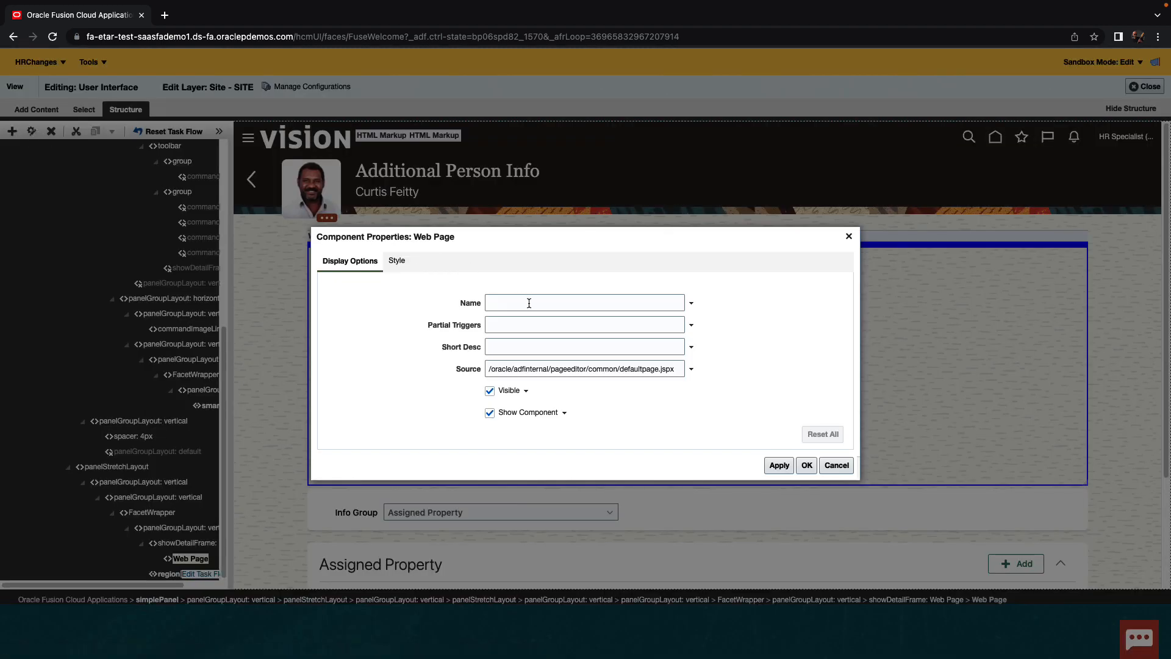
type("Vaccine")
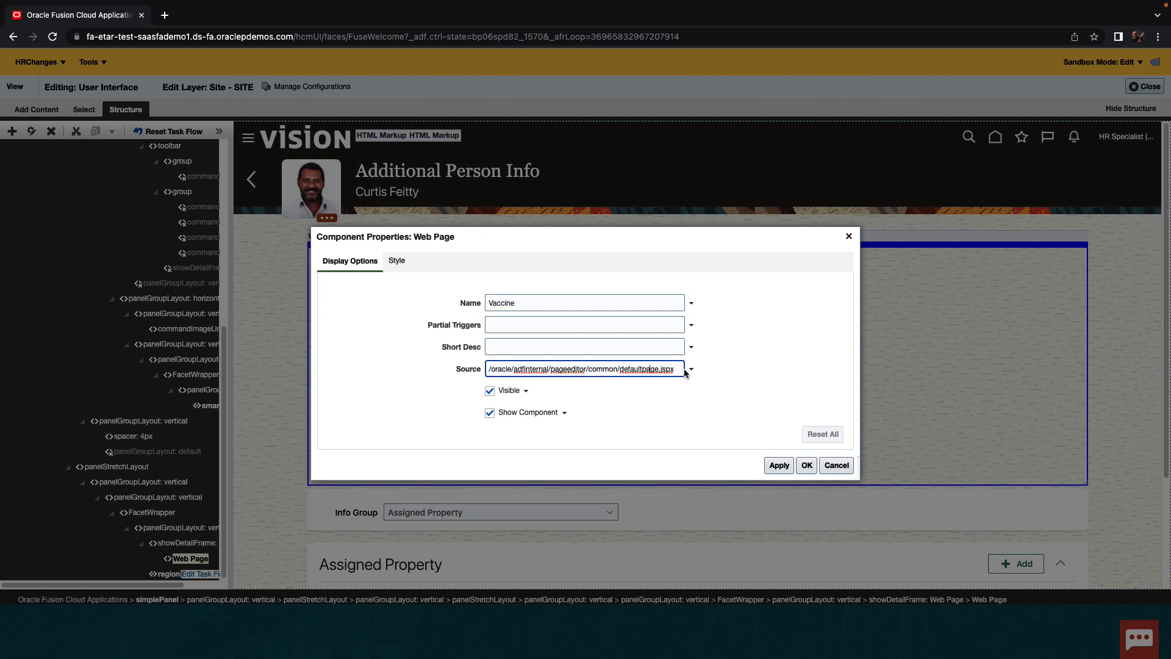
left_click(689, 368)
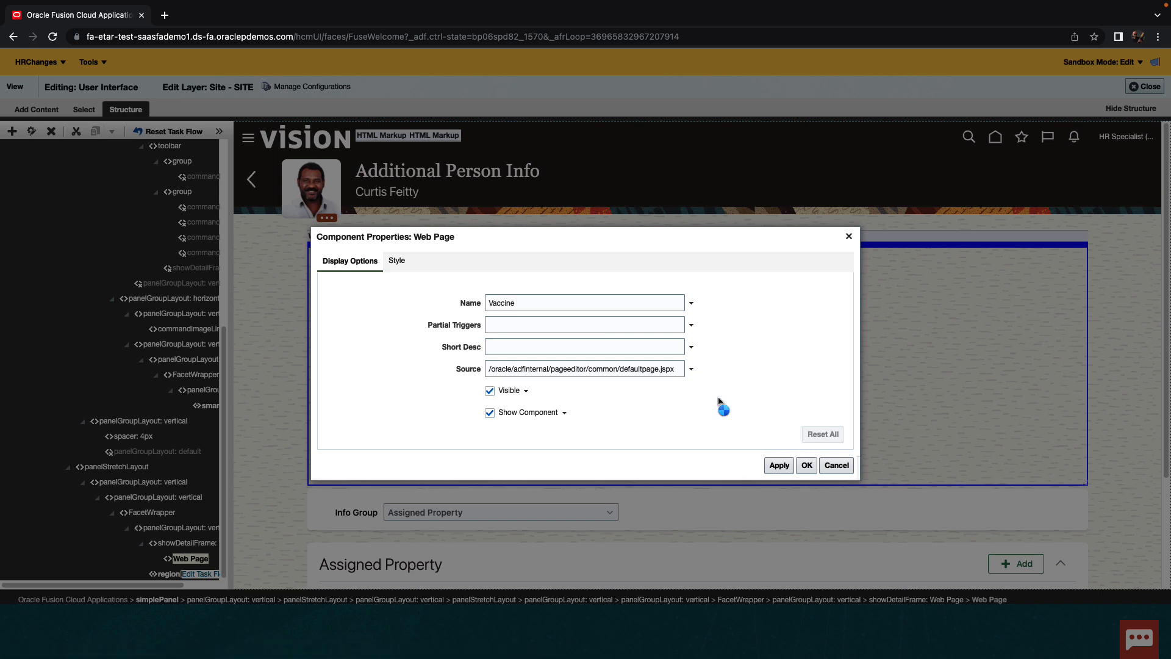
left_click(689, 369)
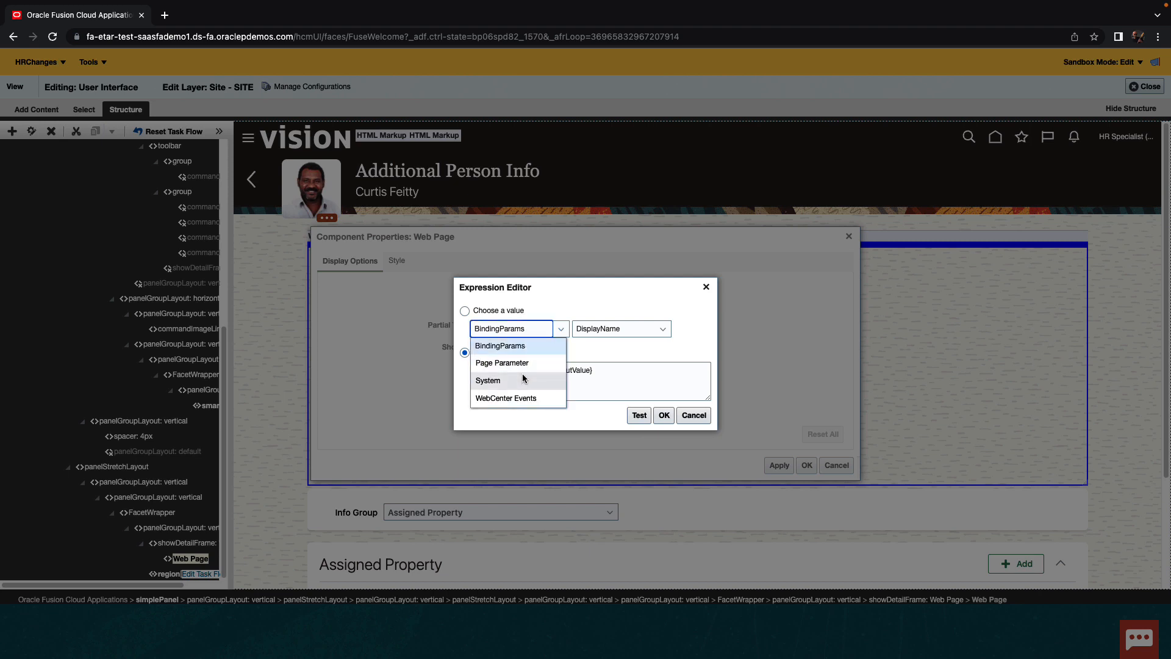
Step: Set Source to the vaccinetracker URL with EmpName=#{securityContext.userName}, test it and accept
left_click(489, 381)
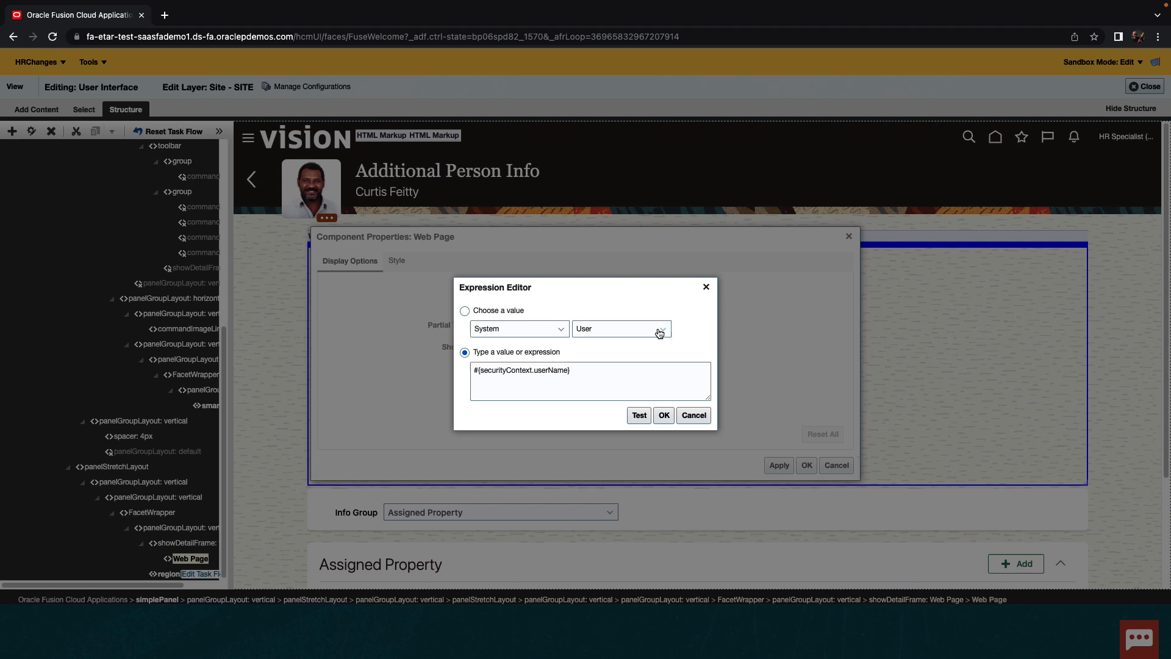
left_click(639, 415)
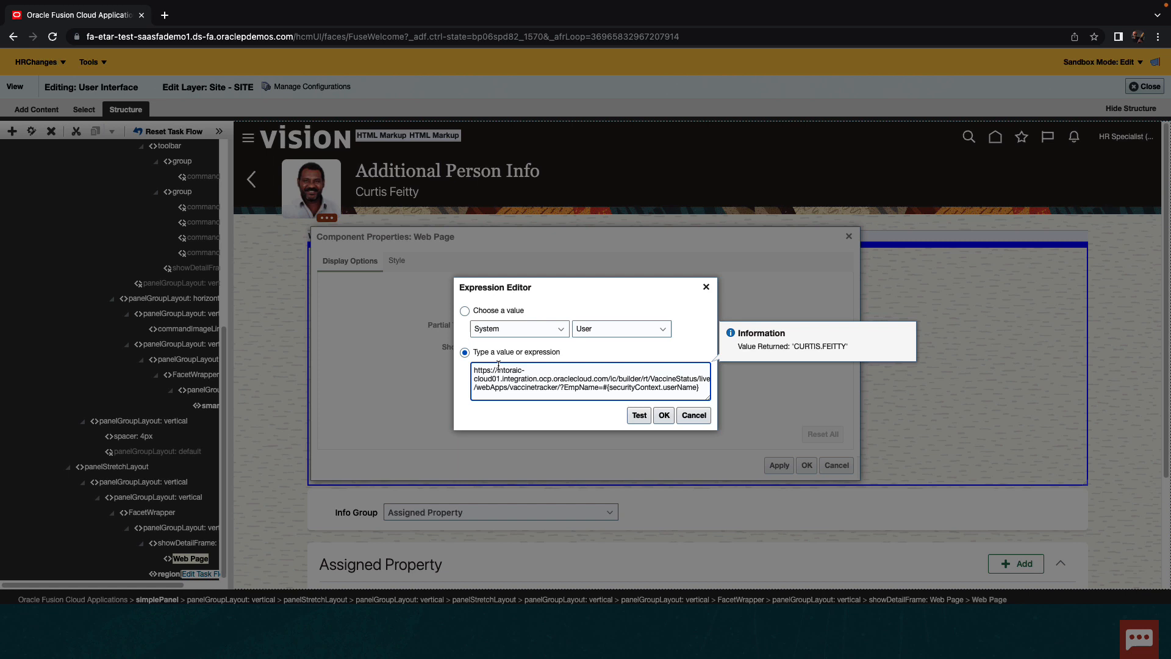
left_click(638, 415)
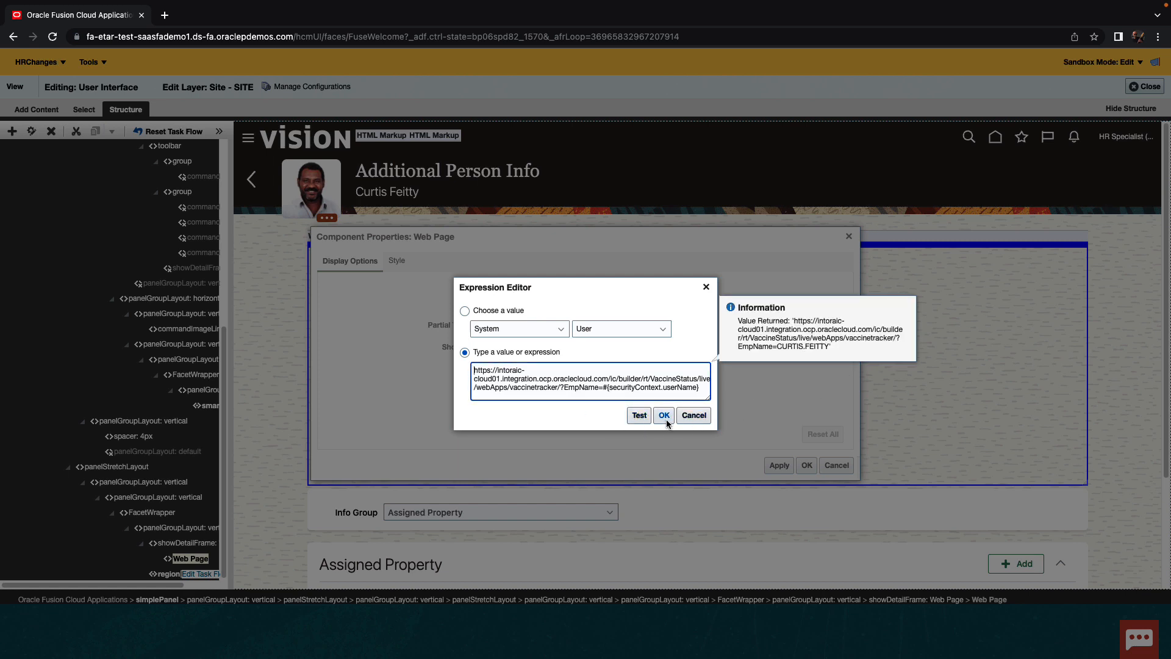
left_click(663, 414)
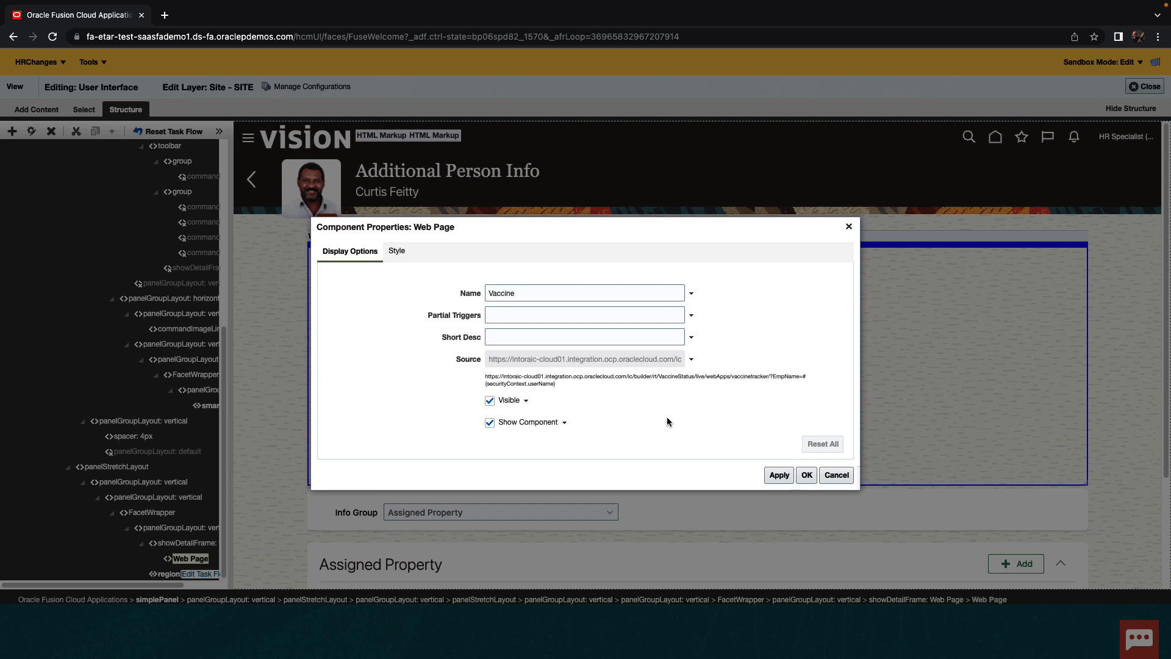
mouse_move(685, 422)
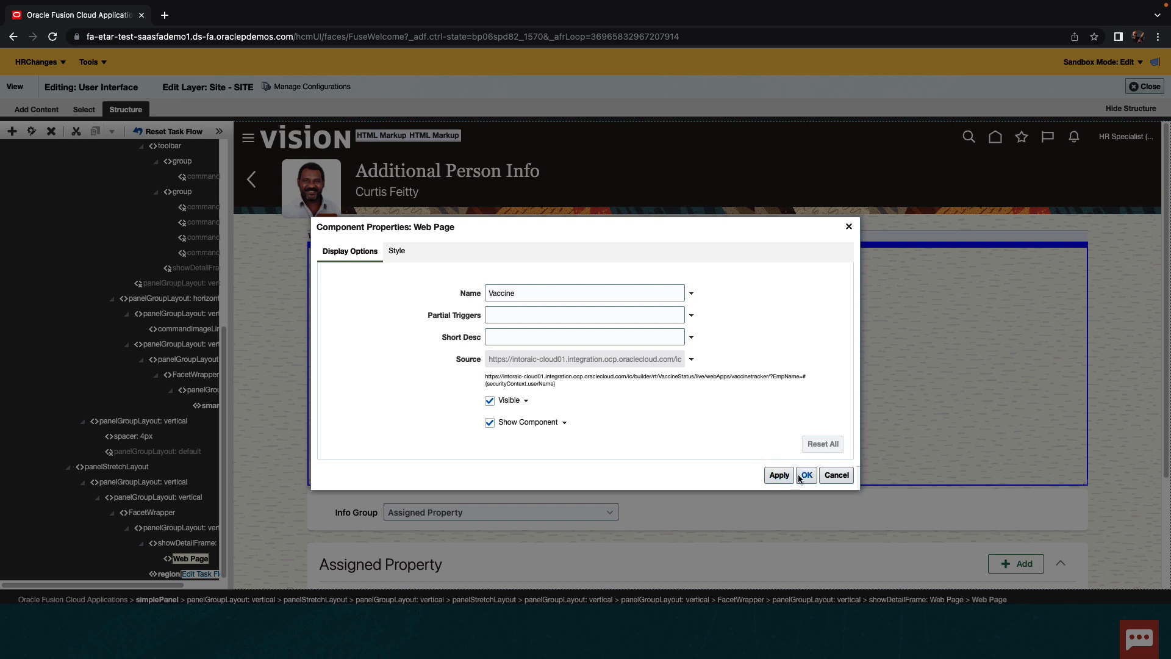
Step: Apply the component properties and close the sandbox editing bar
left_click(806, 475)
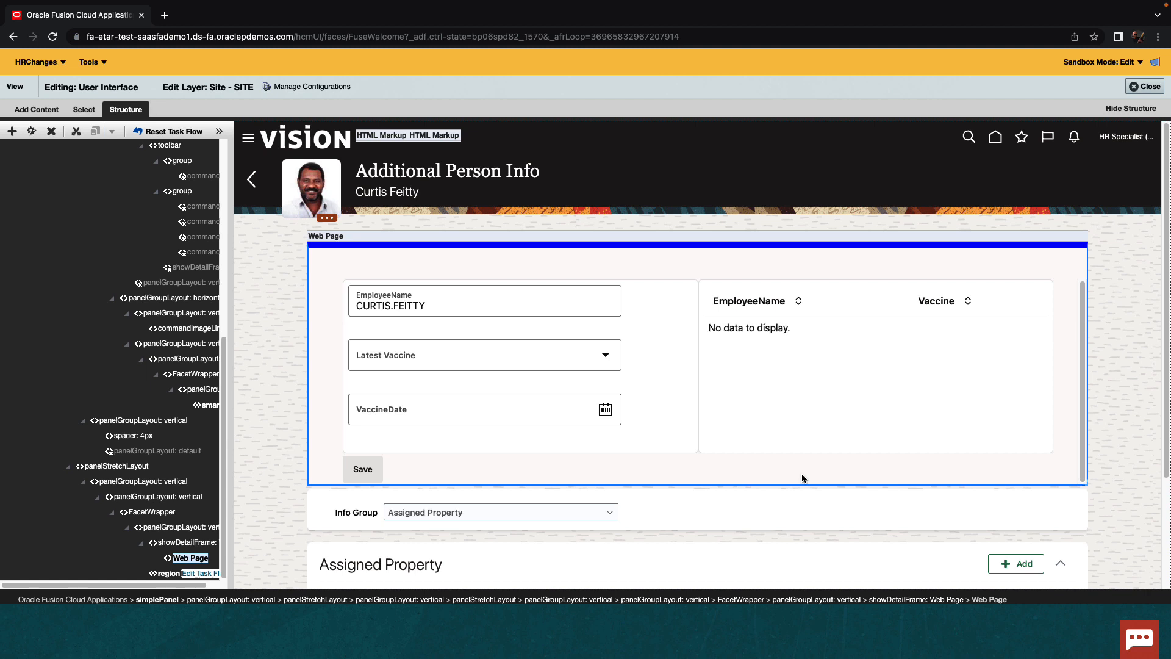
mouse_move(803, 478)
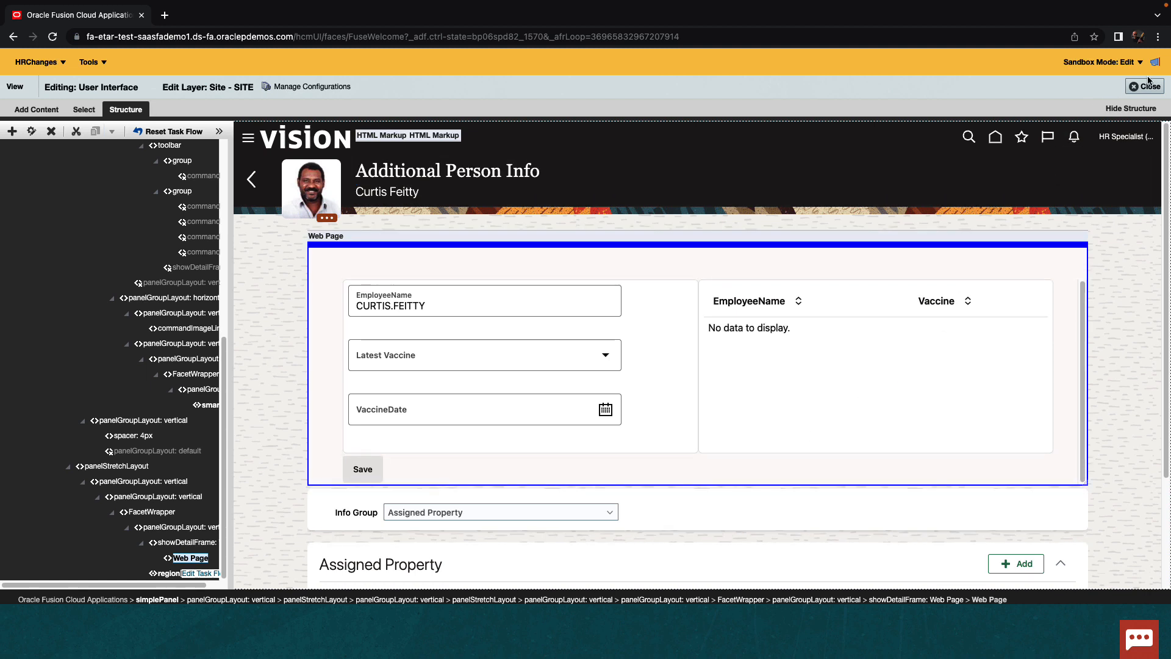
left_click(1149, 85)
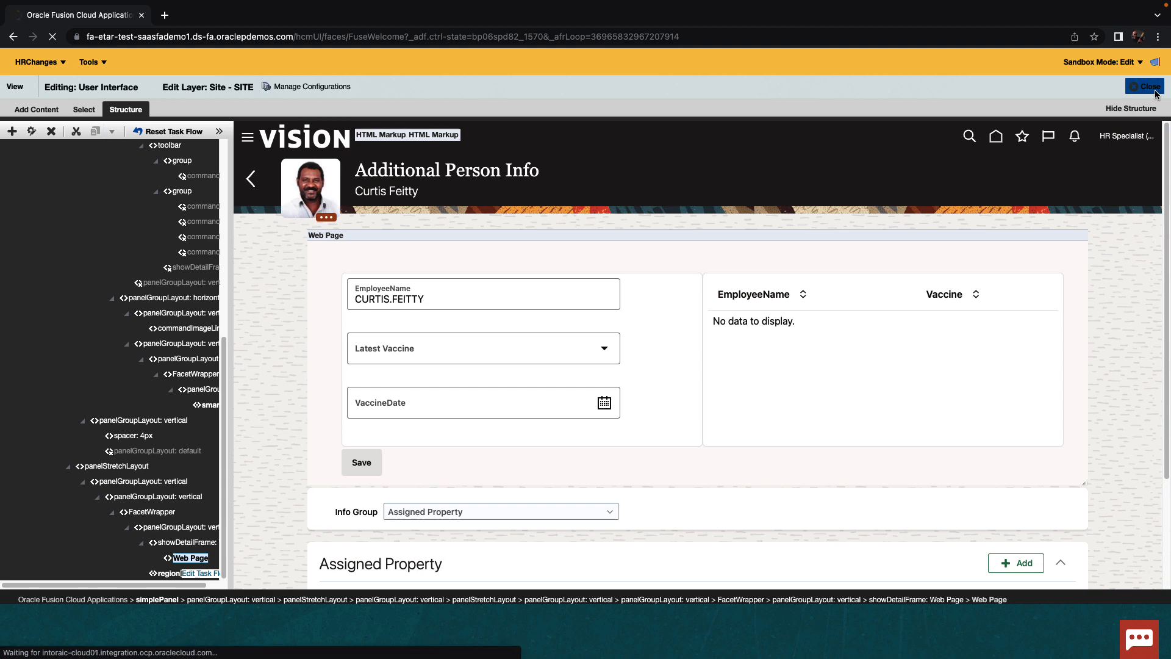
left_click(1146, 86)
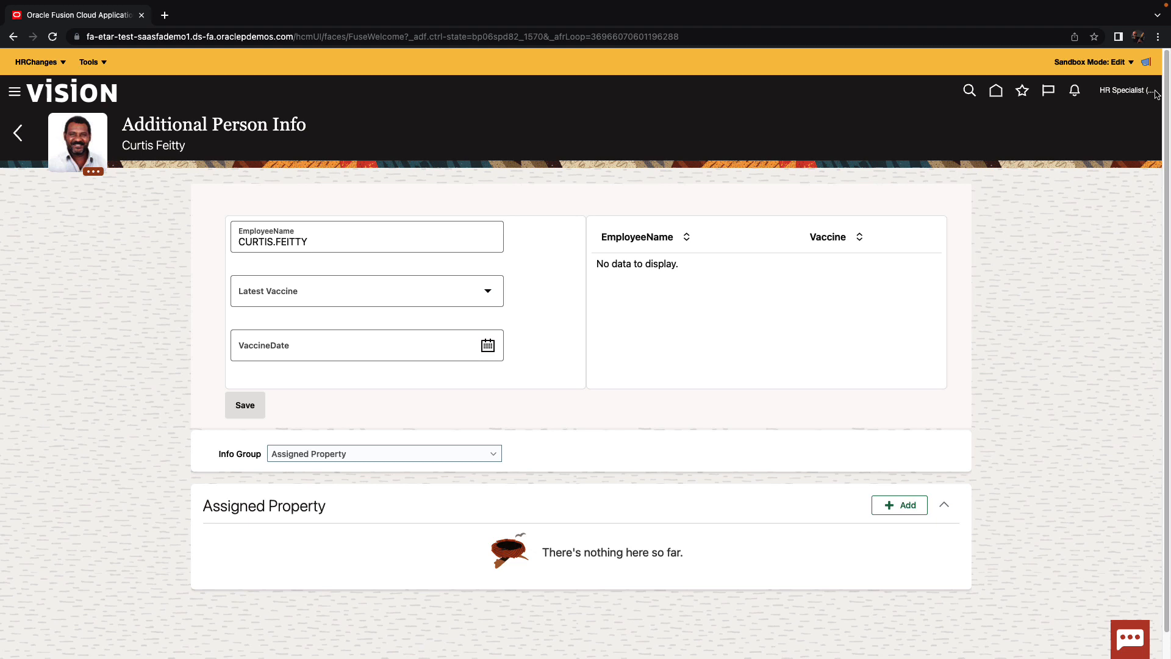
mouse_move(411, 290)
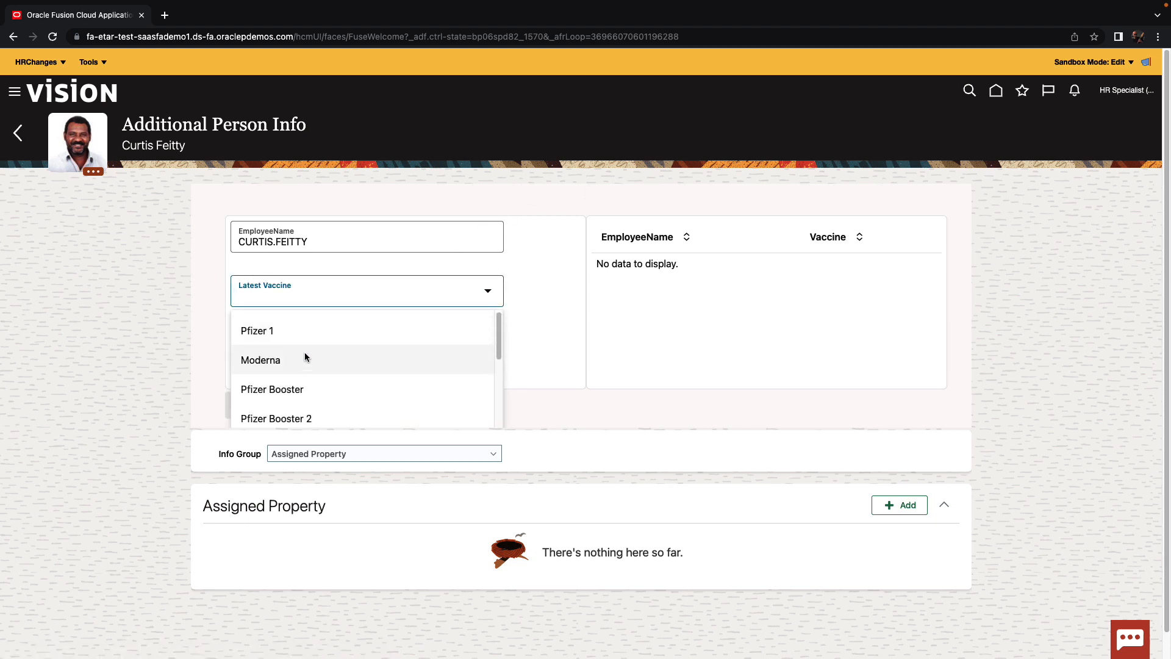
left_click(258, 331)
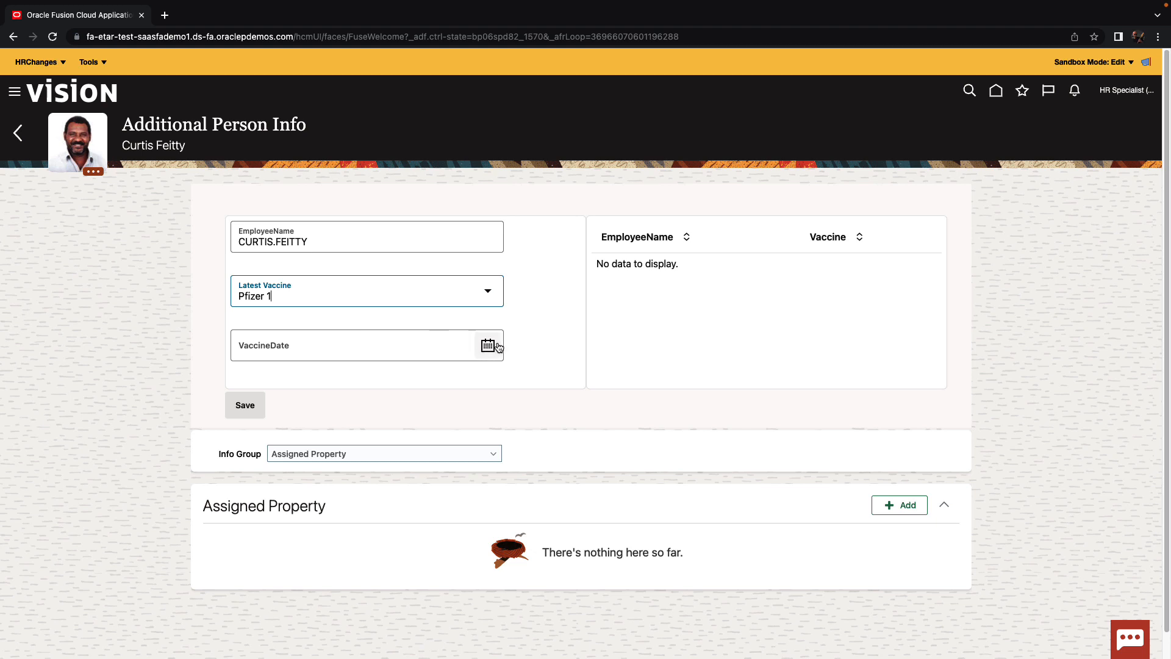
type("06/07/2022")
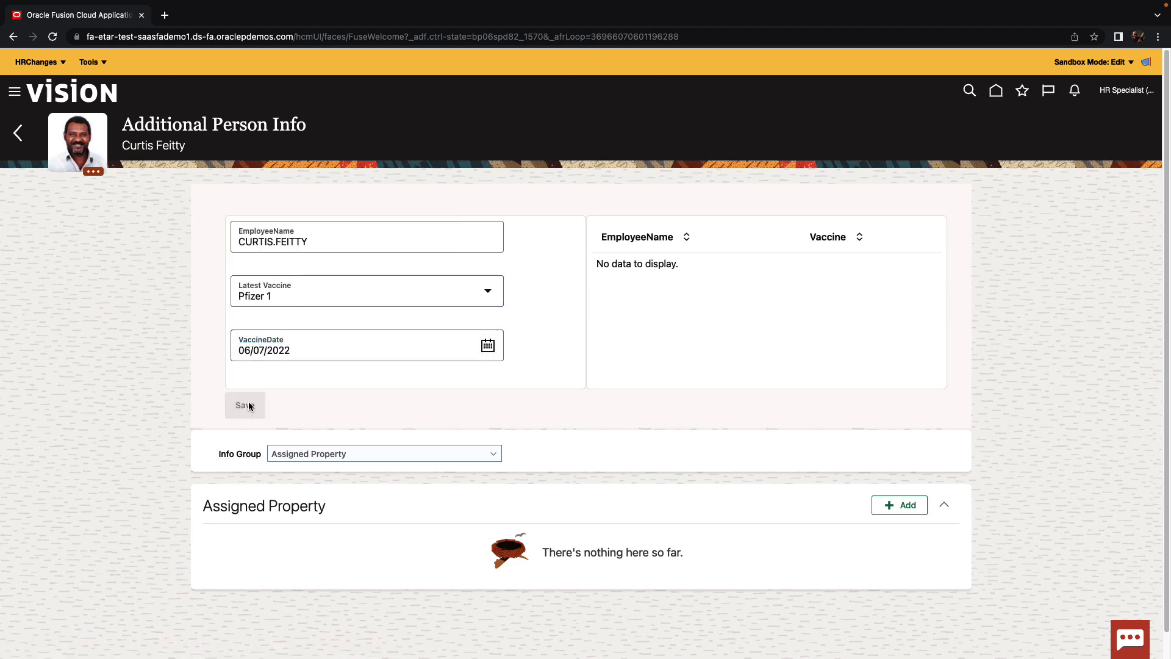
left_click(245, 405)
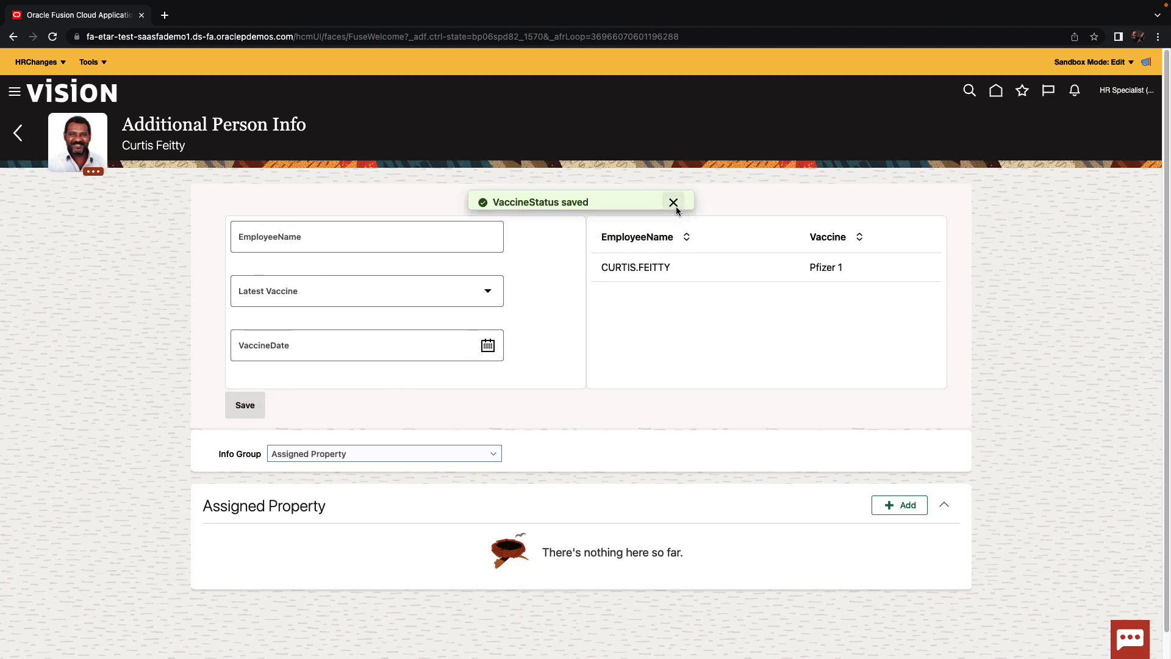
left_click(672, 202)
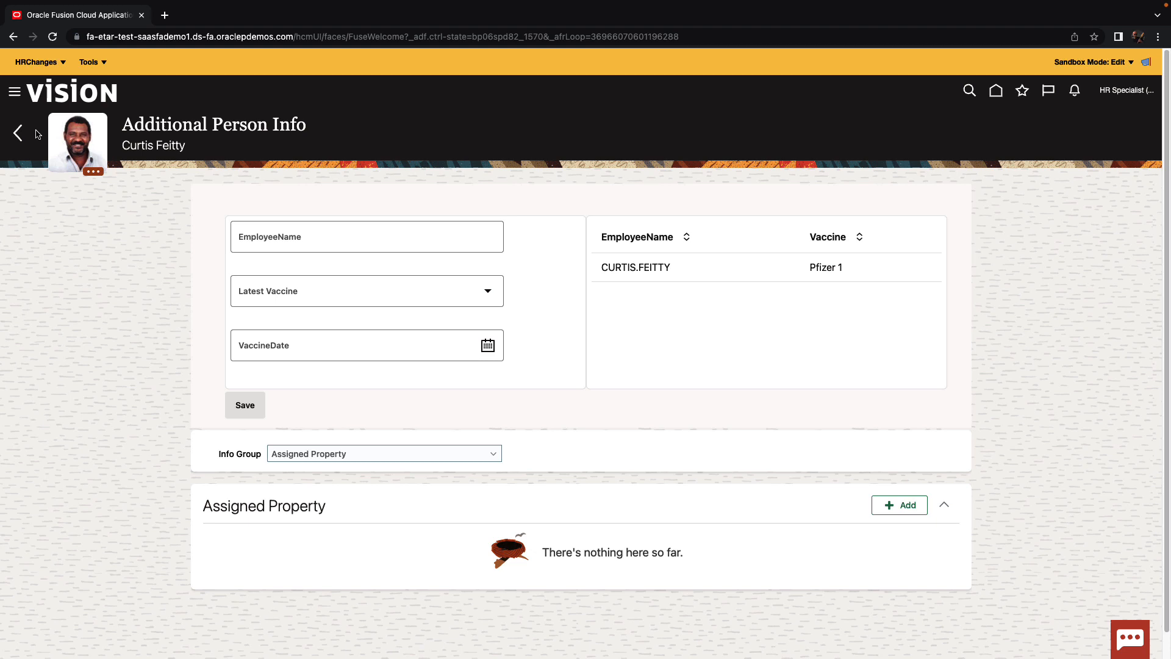
left_click(17, 132)
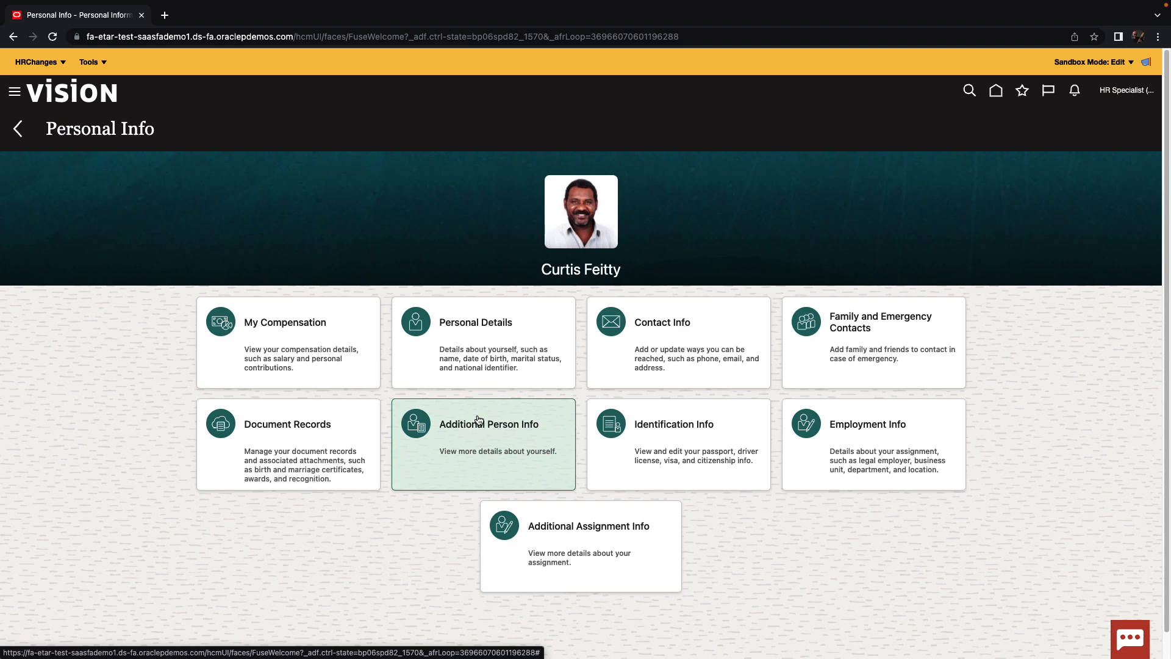
Step: From Additional Person Info, save a Pfizer Booster record dated 06/17/2022 and dismiss the confirmation
left_click(488, 443)
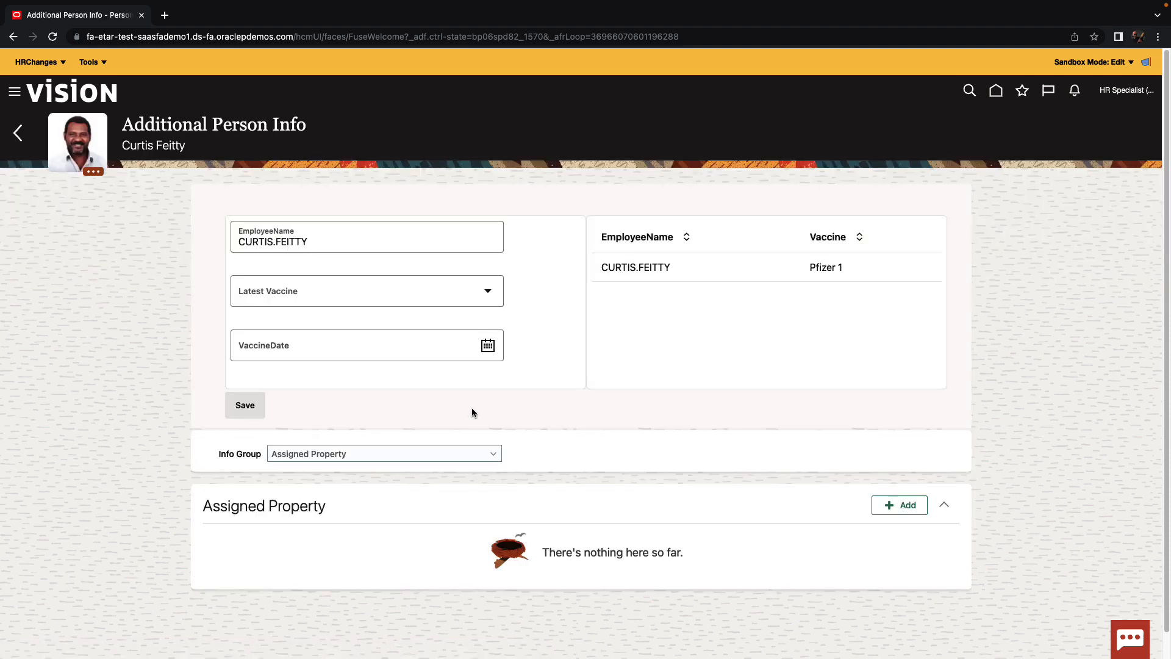
left_click(368, 290)
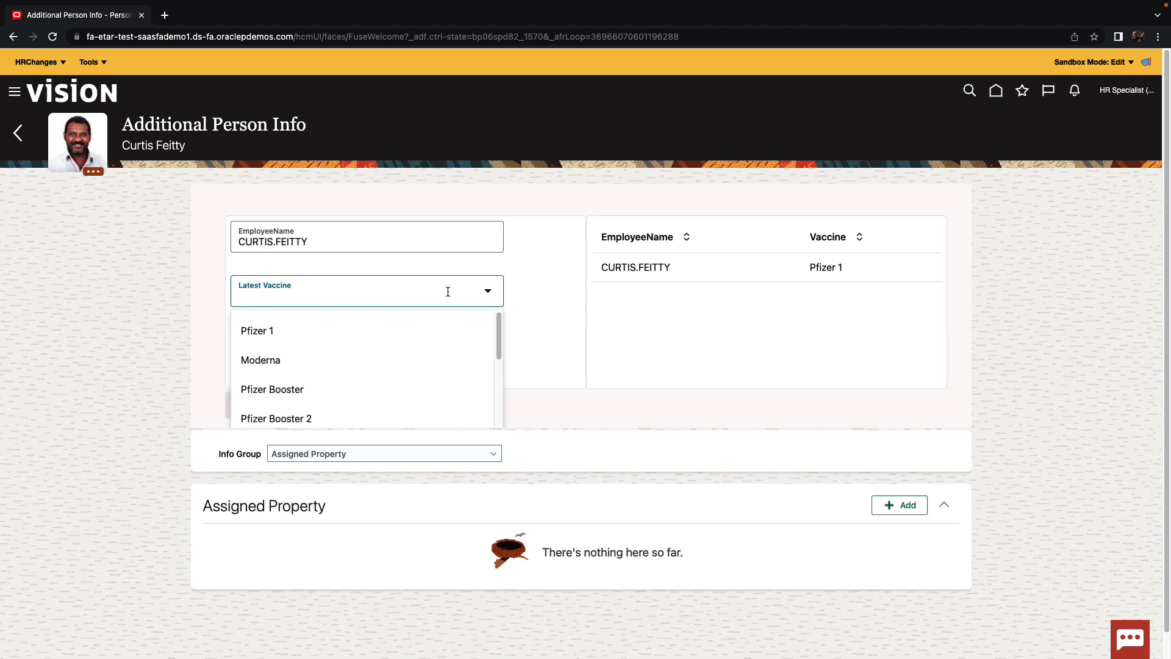
left_click(272, 389)
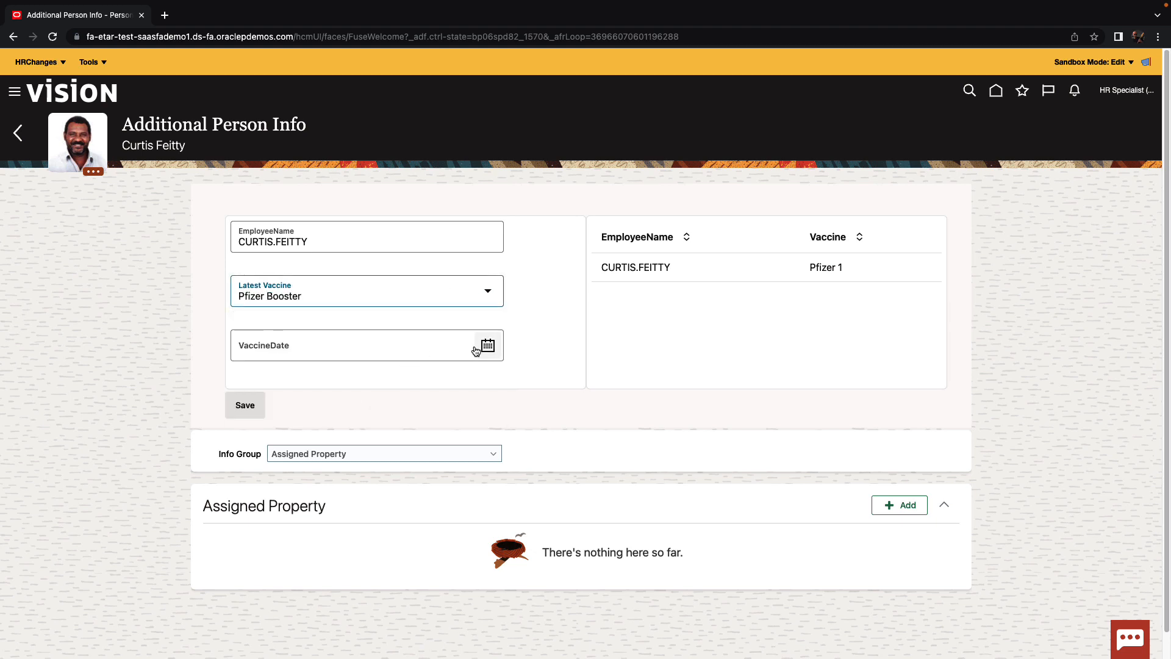
type("06/17/2022")
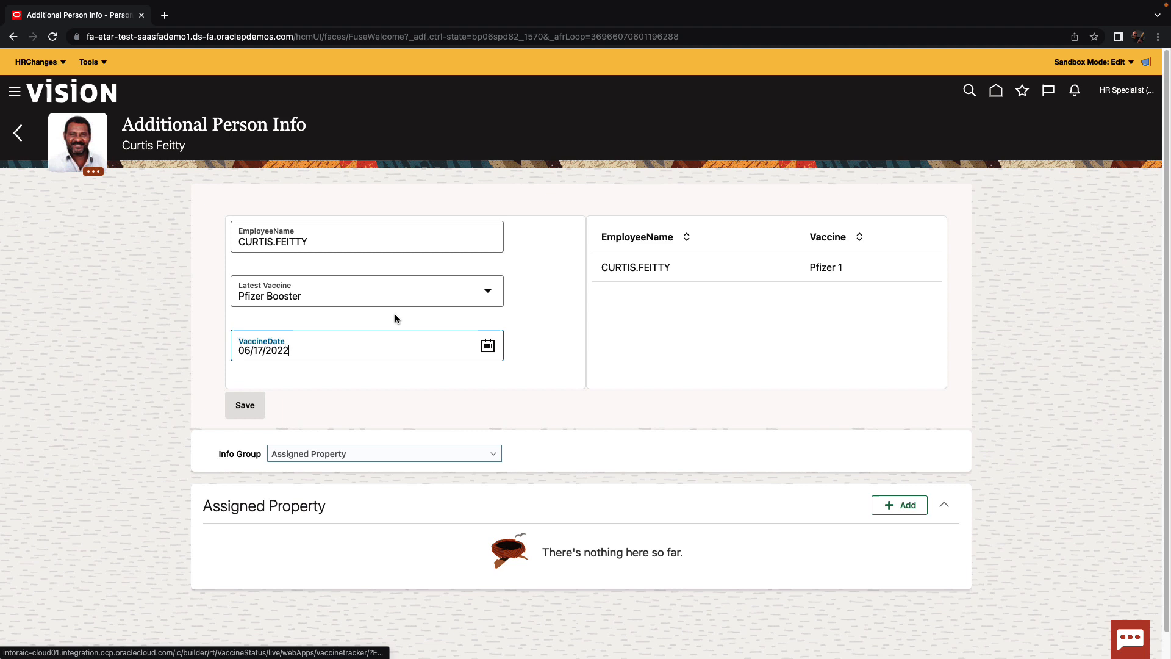
left_click(244, 406)
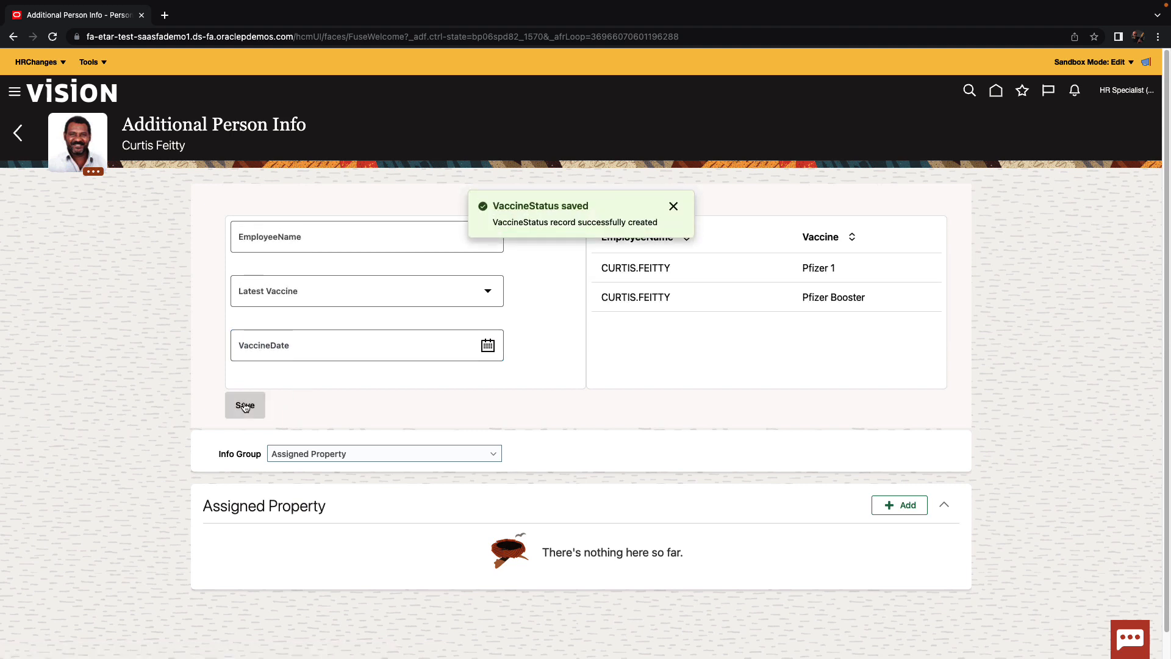
left_click(673, 205)
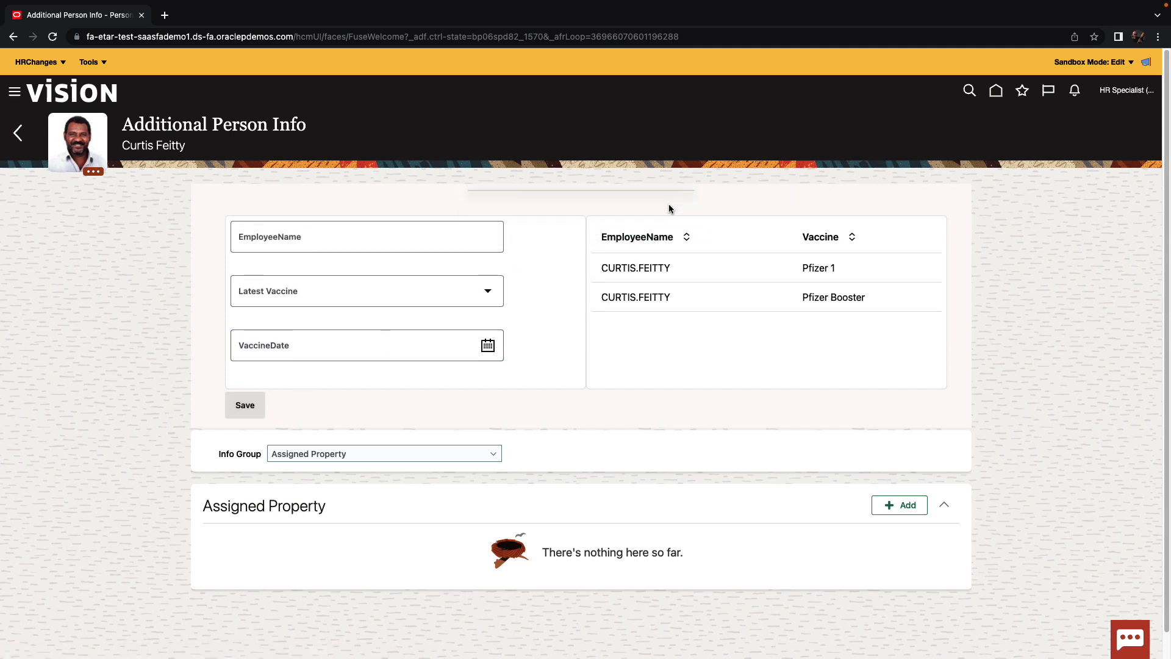